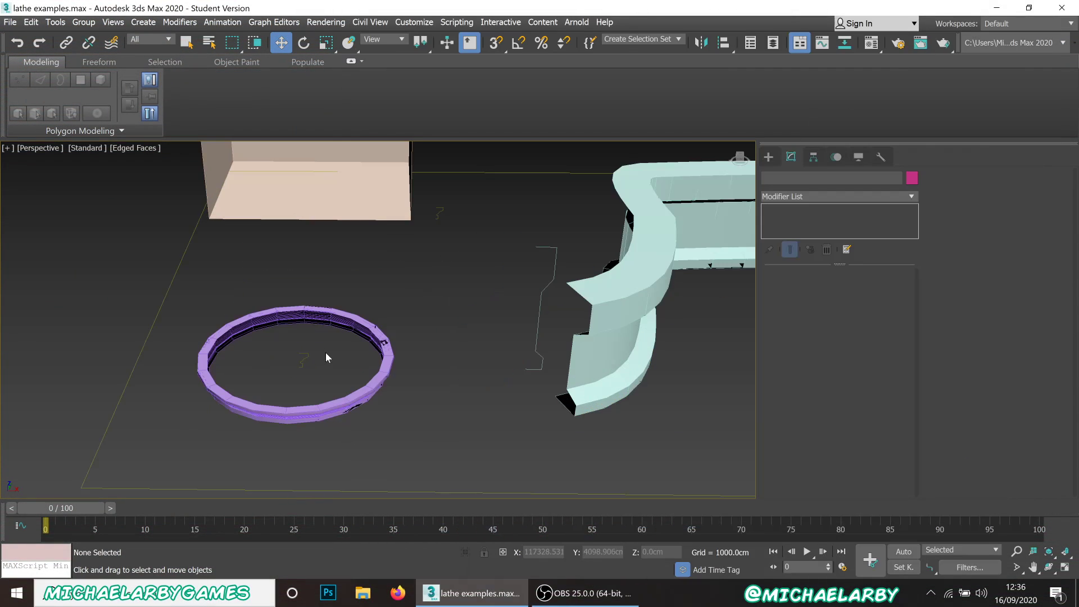
- Select the purple molded ring and drop to its base Circle in the modifier stack
drag(327, 358, 523, 271)
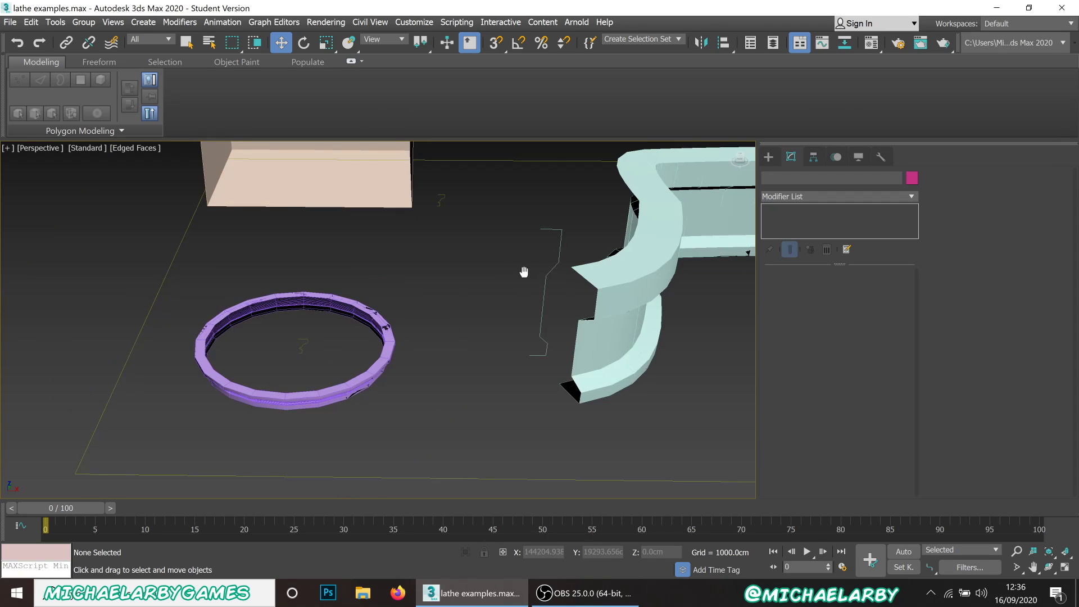
drag(522, 271, 299, 369)
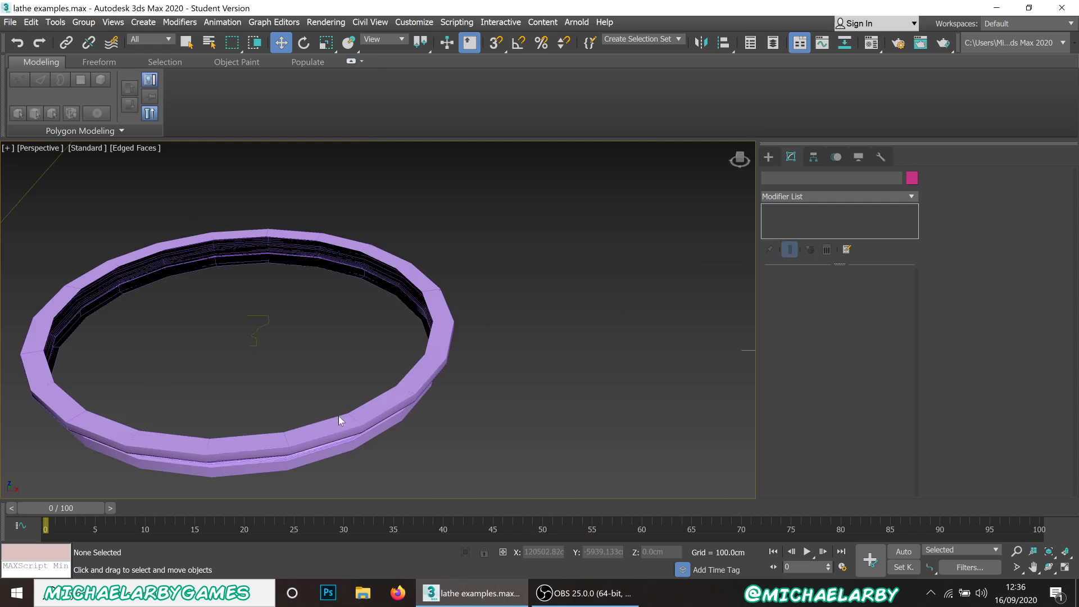
click(338, 421)
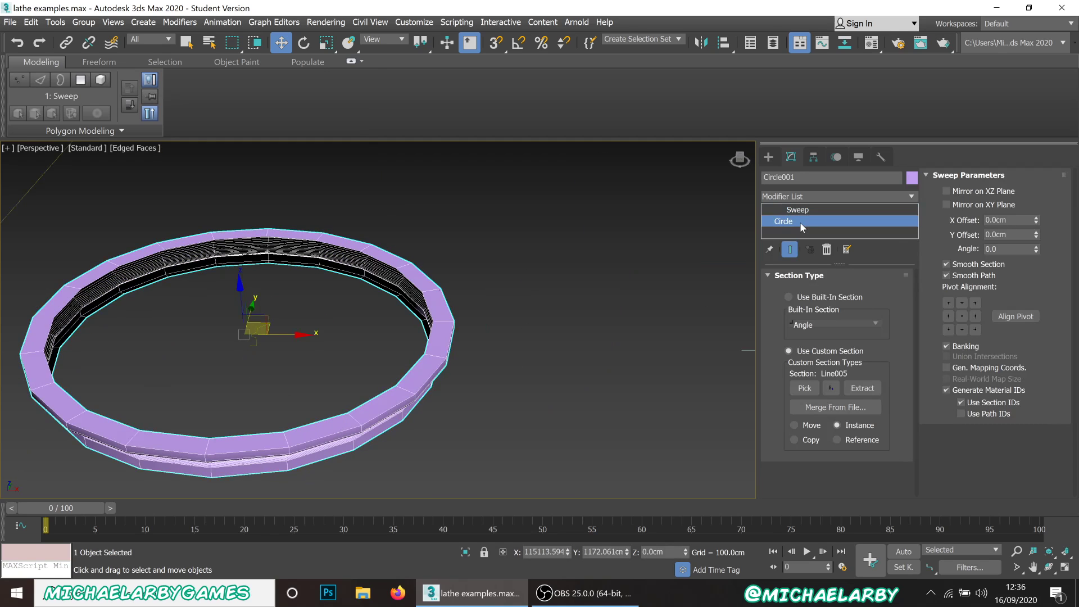
click(827, 249)
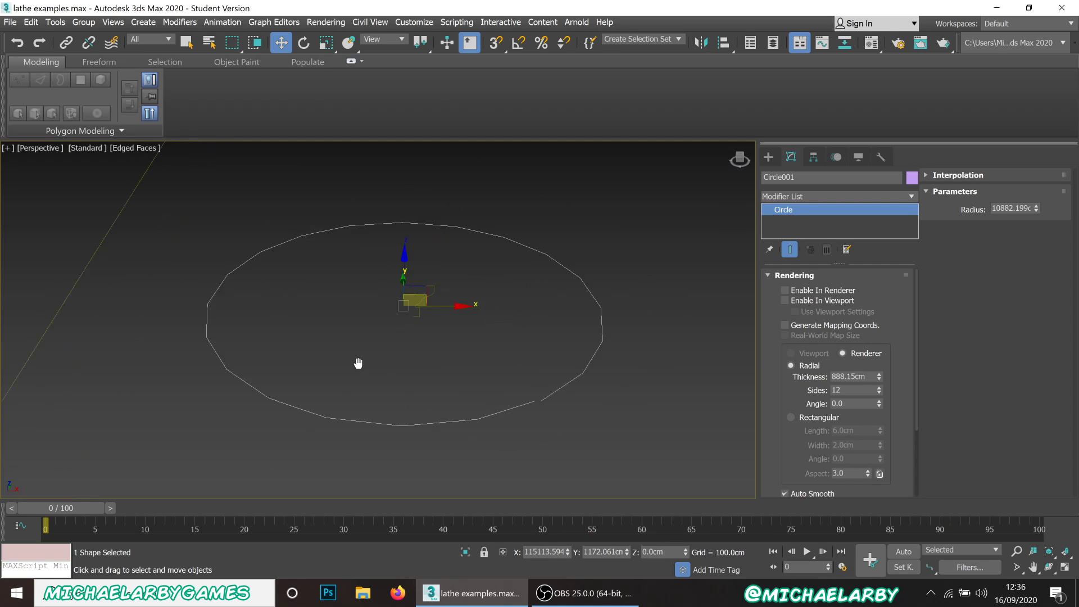
click(769, 157)
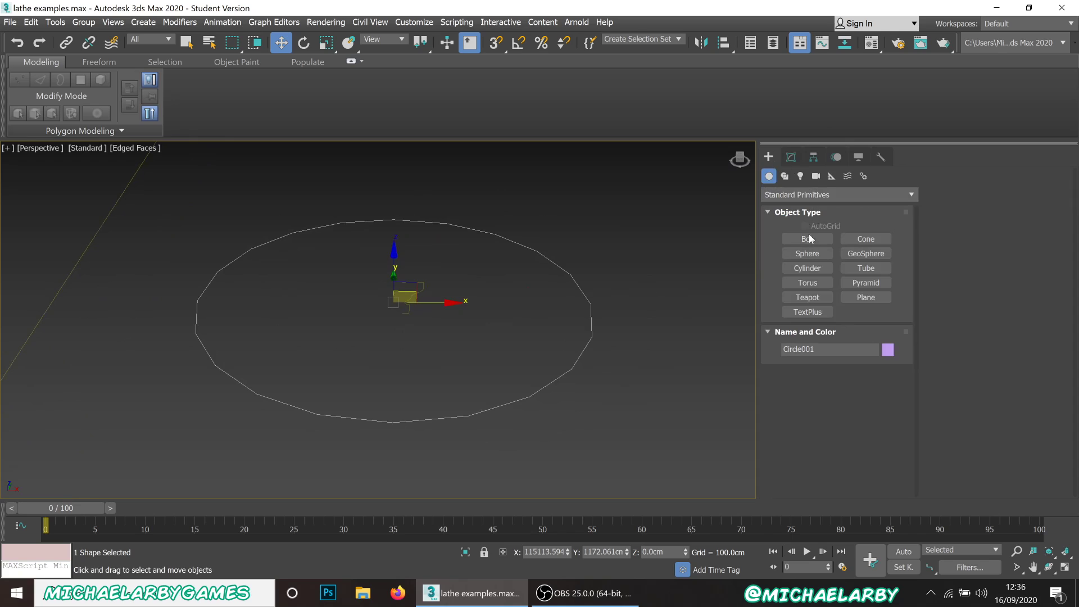
click(784, 176)
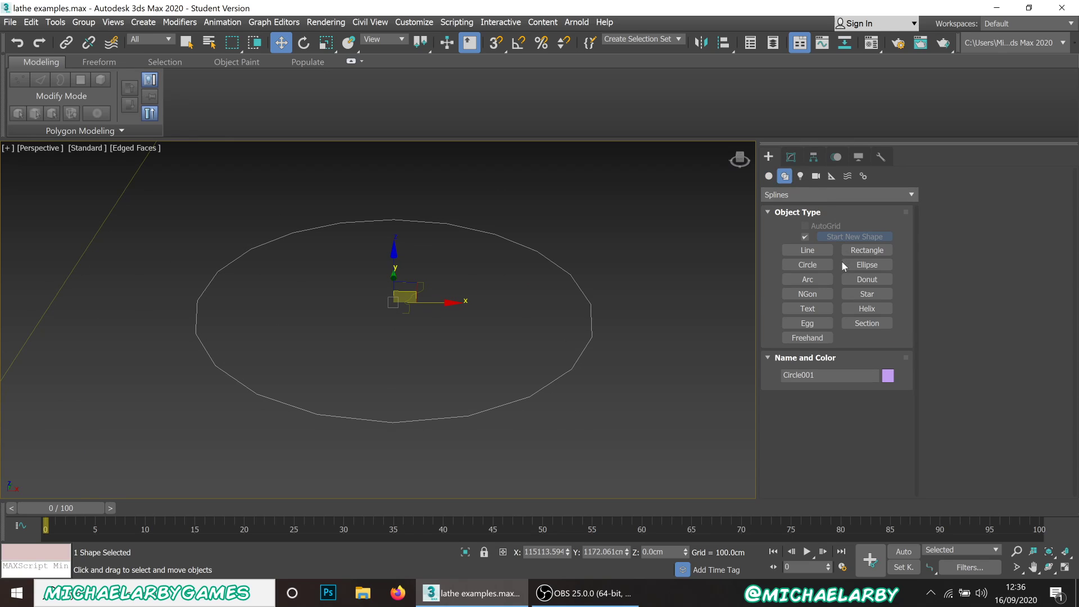
click(807, 264)
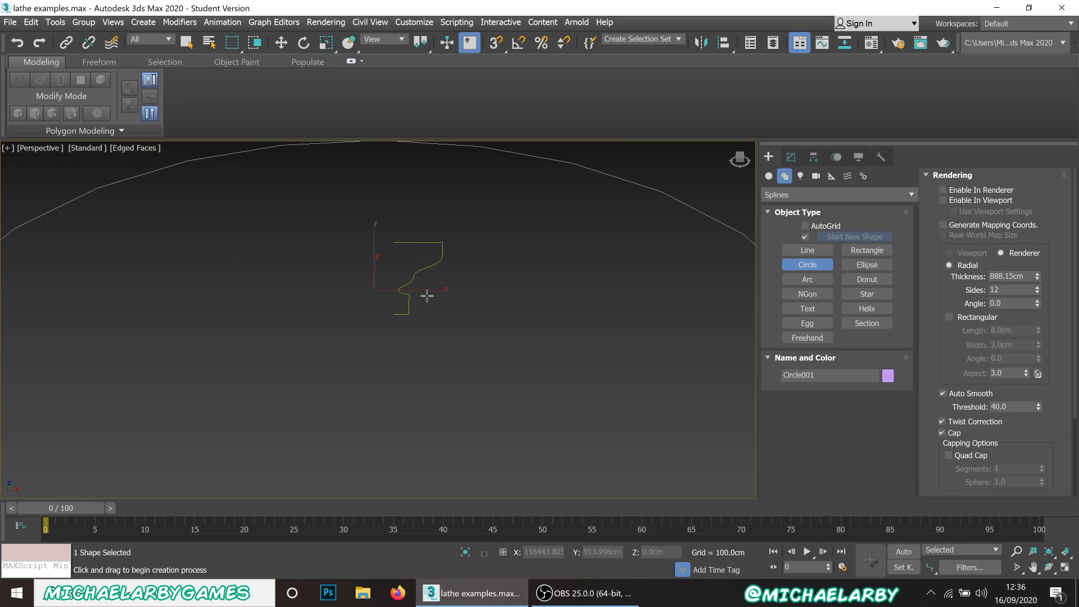
drag(427, 296, 434, 305)
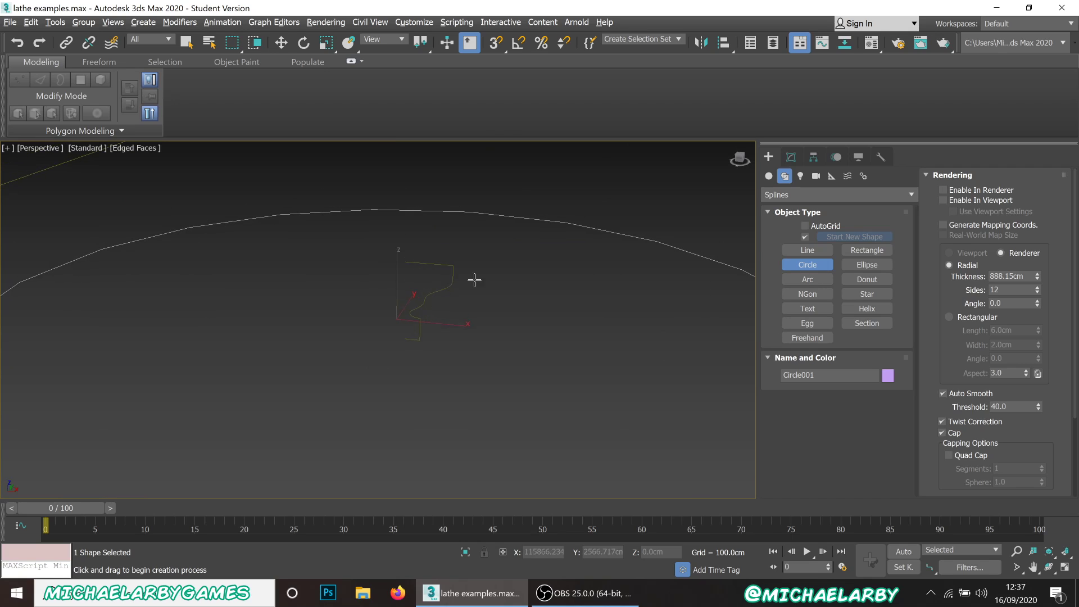
click(807, 249)
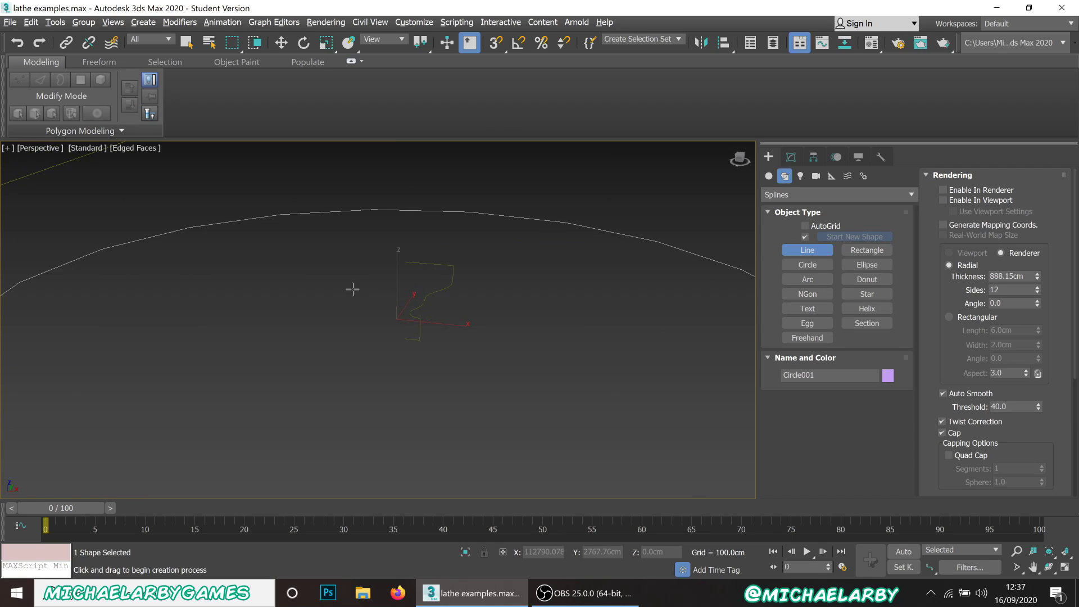
mouse_move(443, 293)
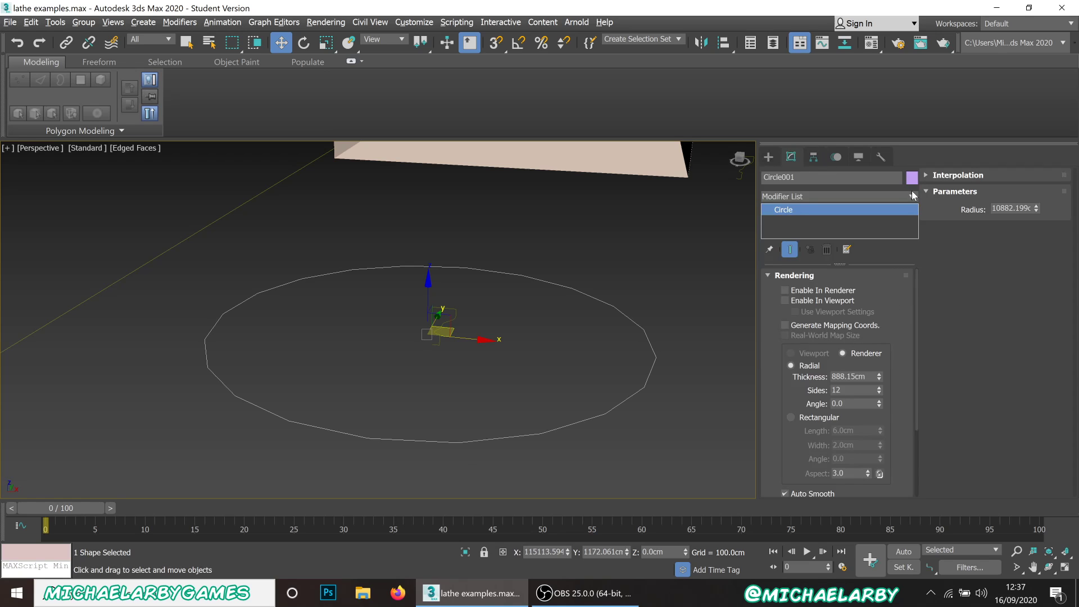
- Add a Sweep to the circle using custom section Line005 as the ring's profile
click(913, 195)
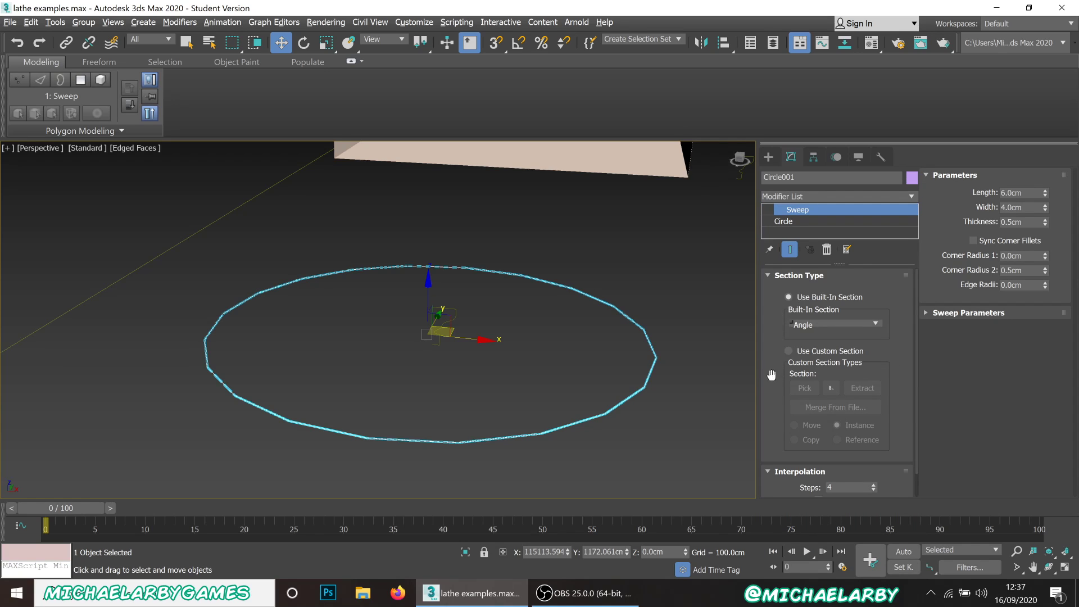
mouse_move(791, 282)
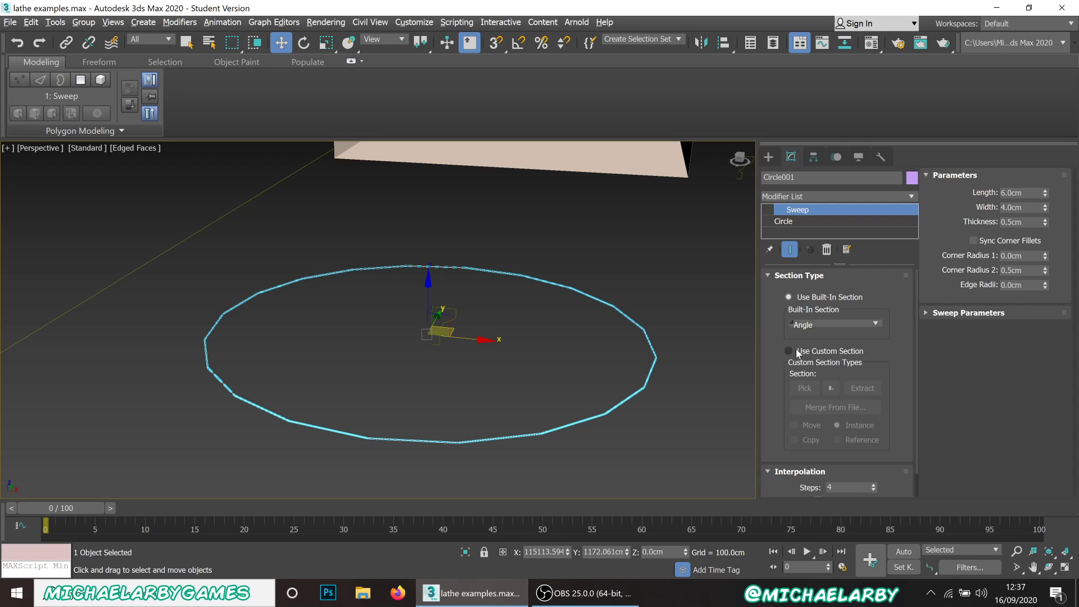
click(789, 351)
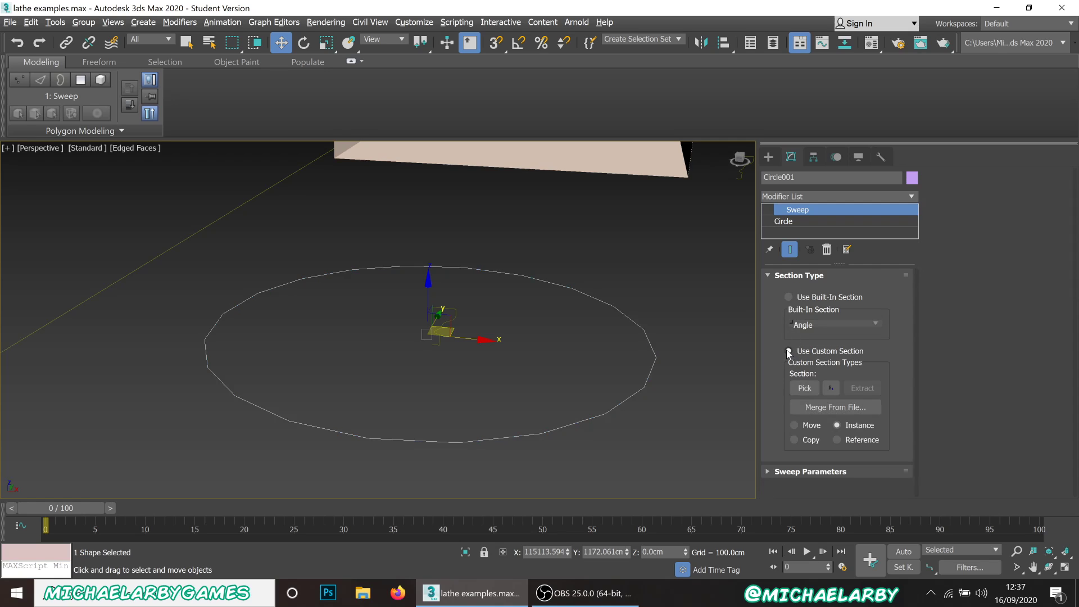
click(789, 350)
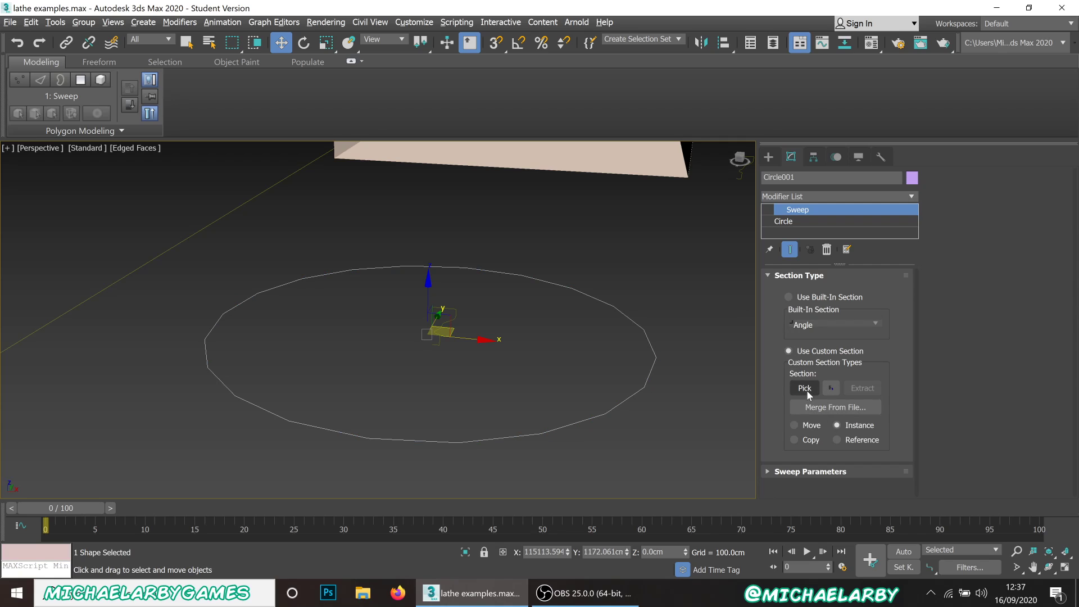
click(803, 388)
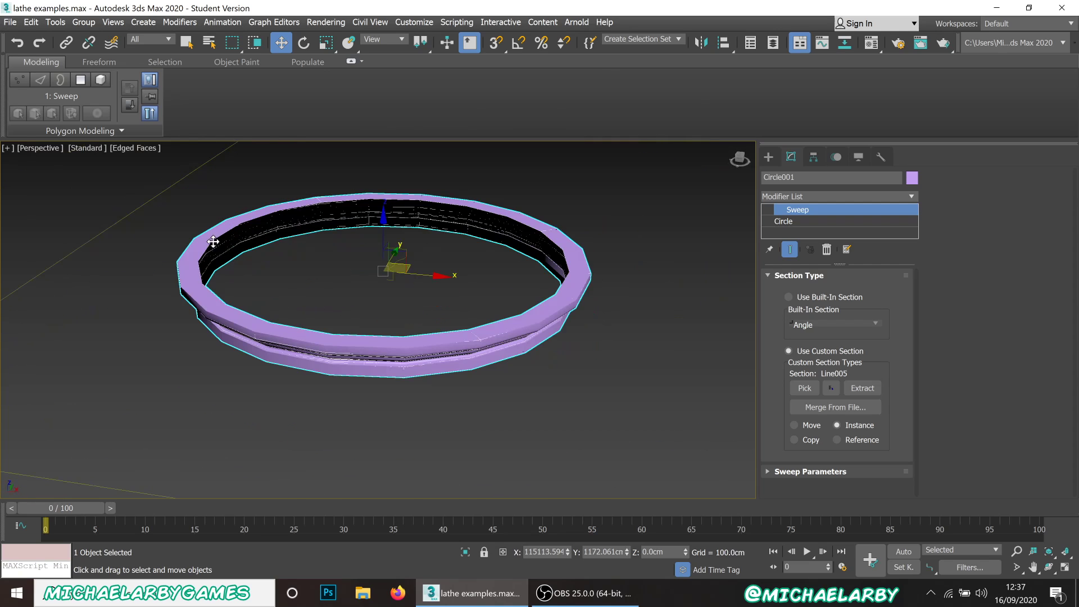
mouse_move(548, 268)
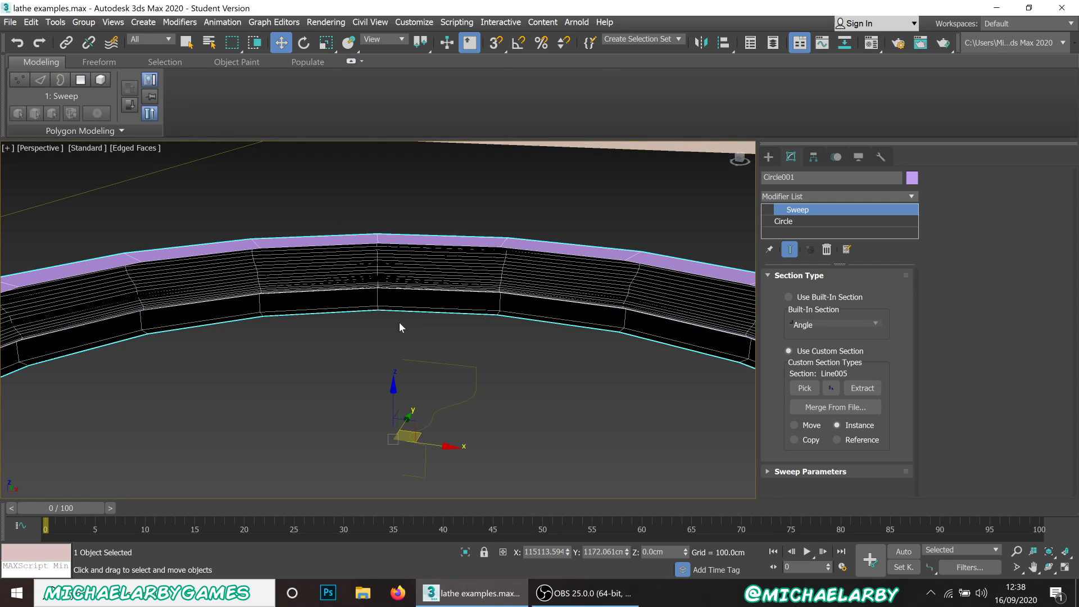
- In Sweep Parameters, toggle the mirror checkboxes and leave the ring's profile mirrored on the XZ plane
drag(401, 327, 485, 370)
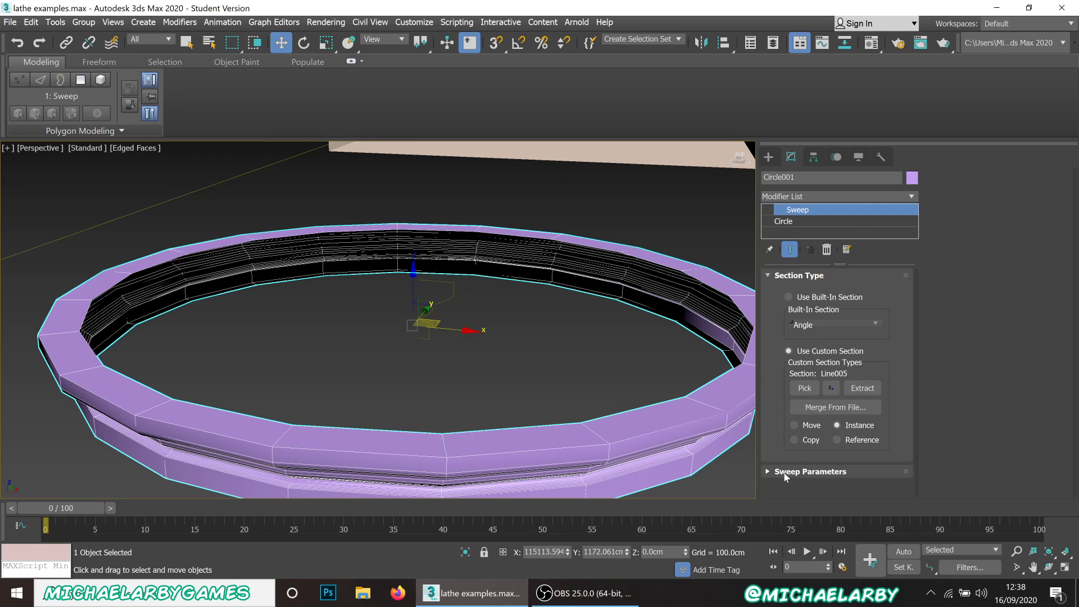
click(810, 471)
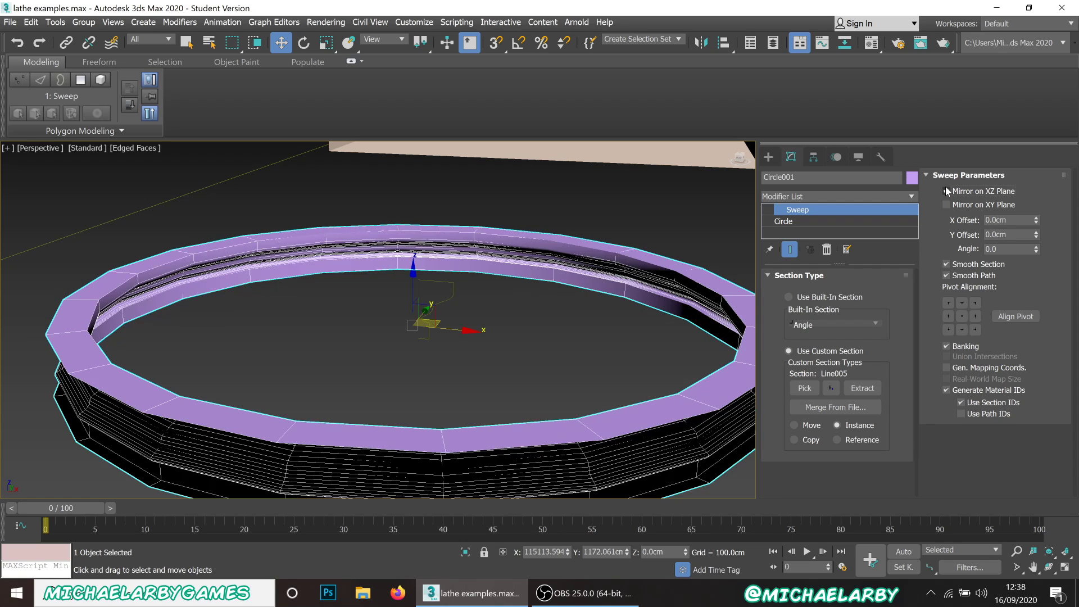
click(946, 191)
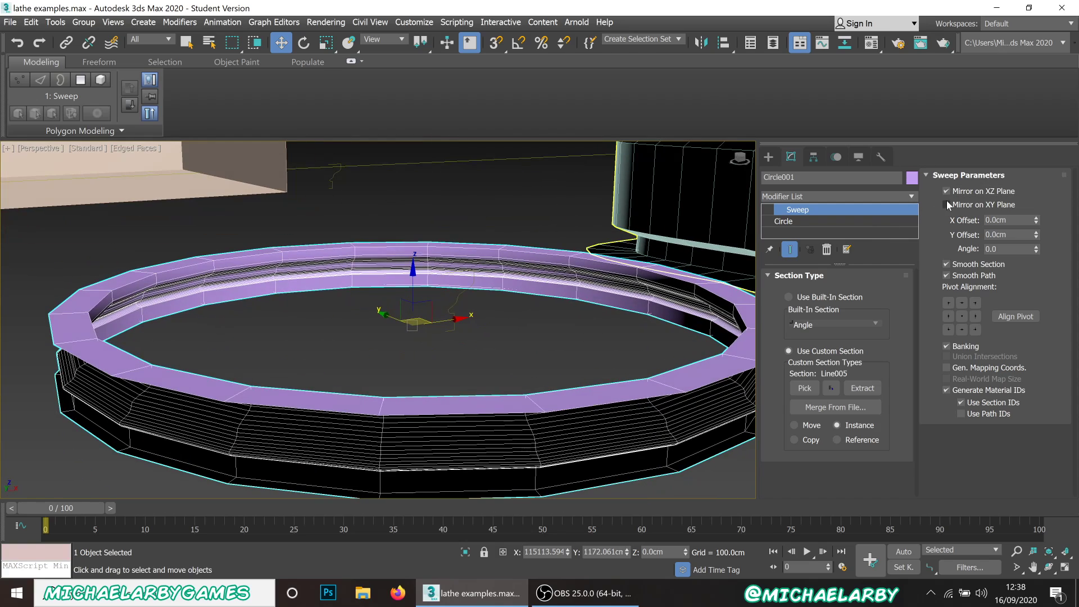
click(947, 205)
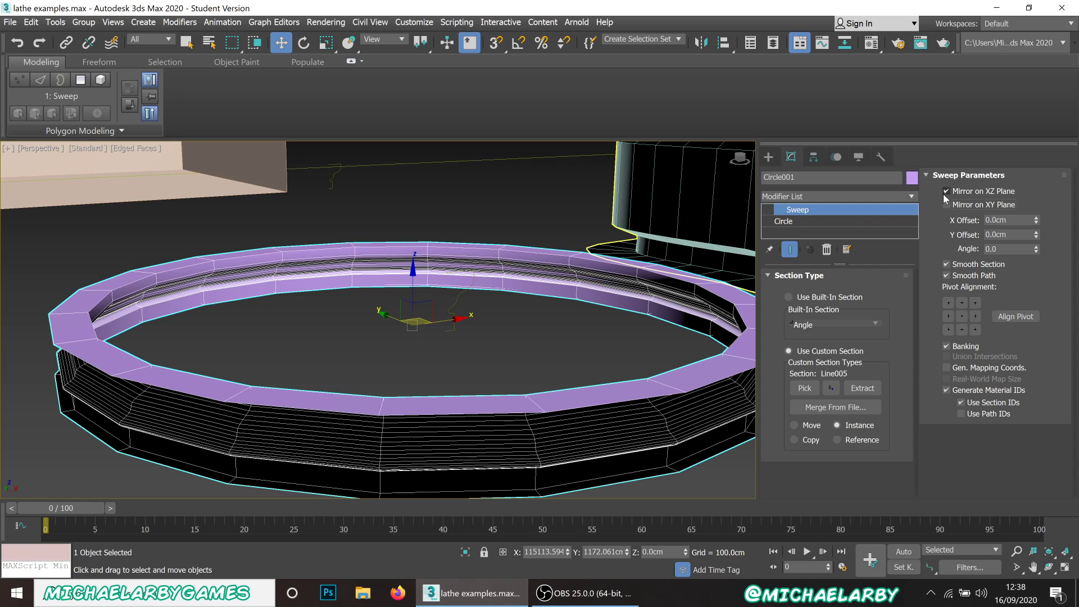
click(946, 191)
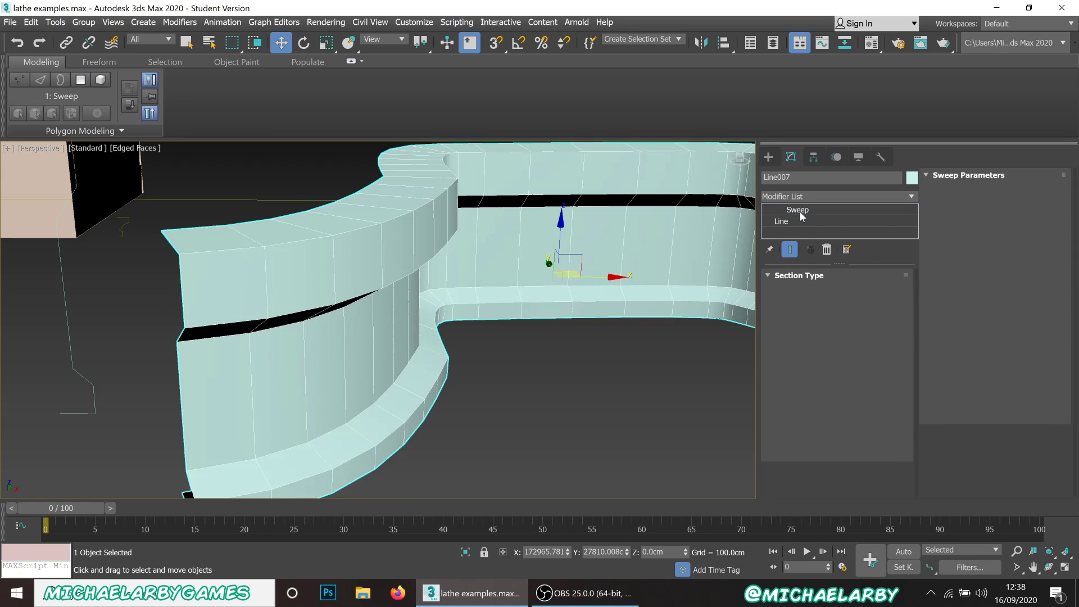
- View the wall's bare Line path and Line006 profile, then restore the Sweep result and inspect it
click(781, 220)
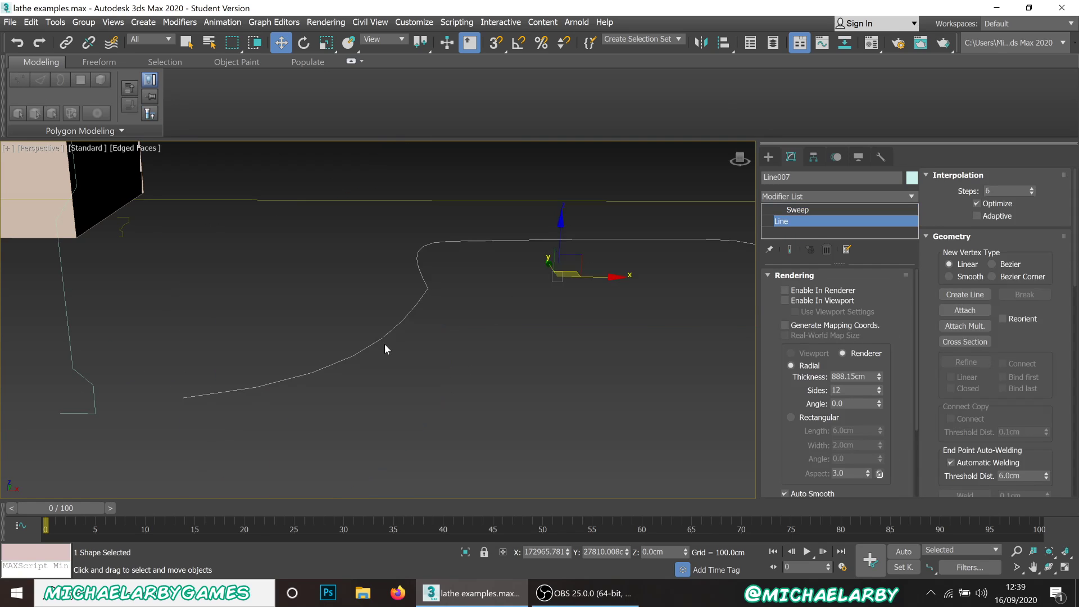
drag(385, 349, 378, 356)
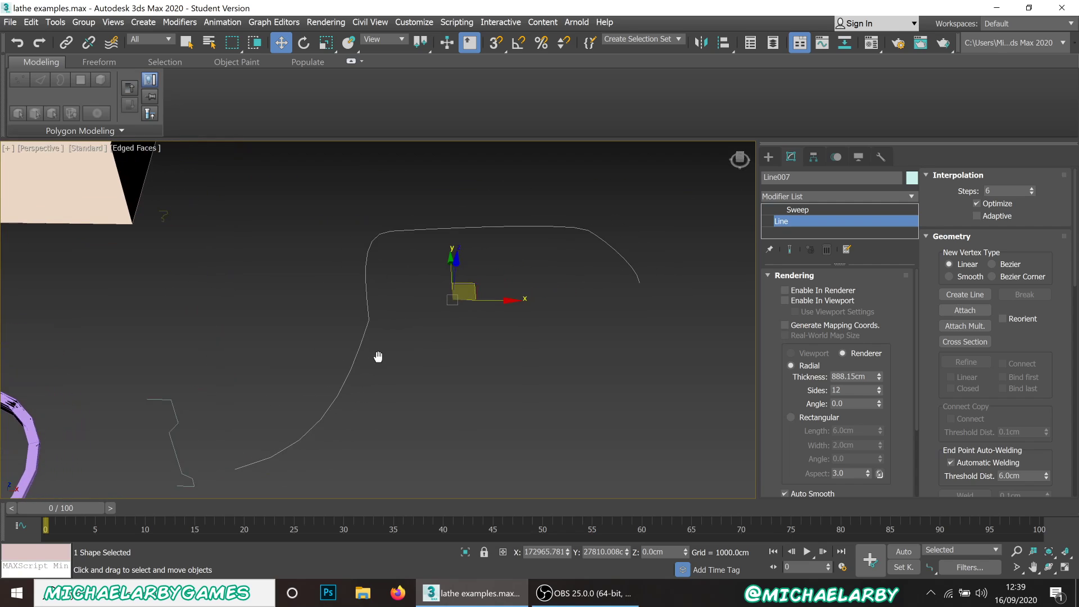
drag(377, 356, 322, 334)
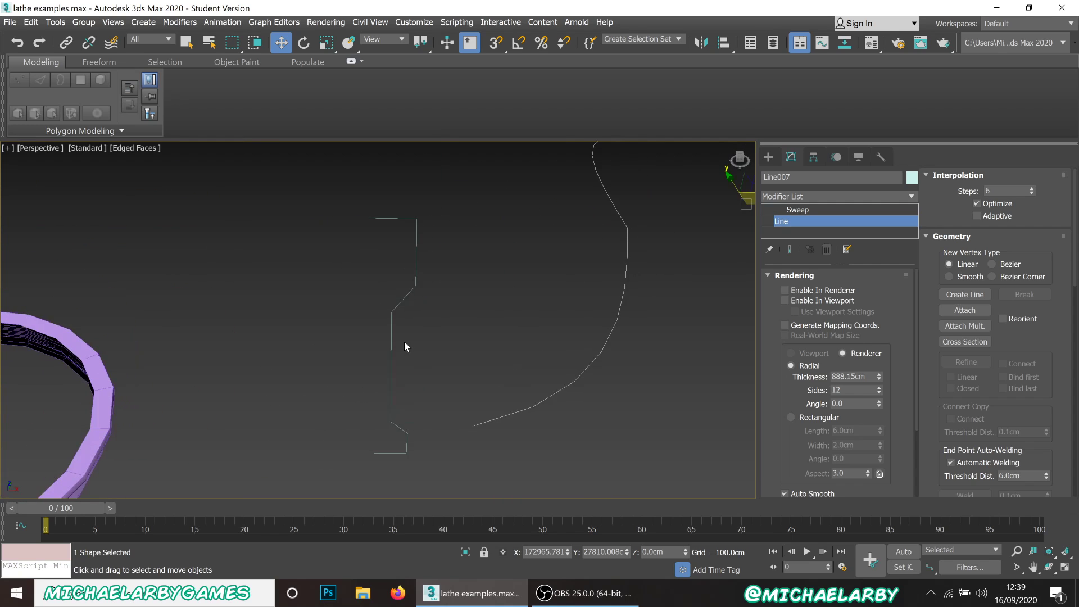
click(798, 209)
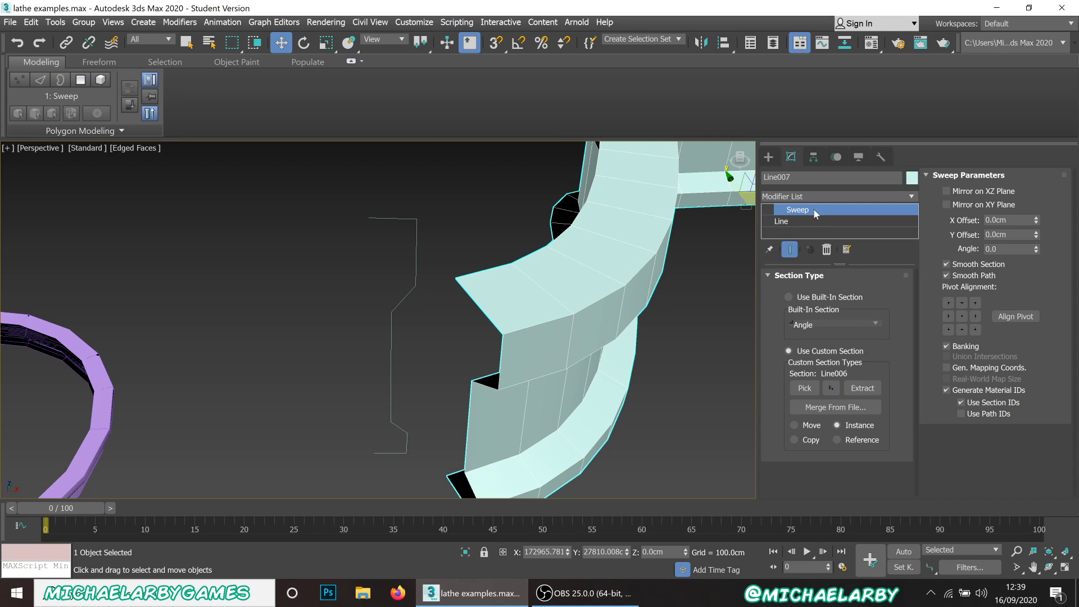
mouse_move(803, 211)
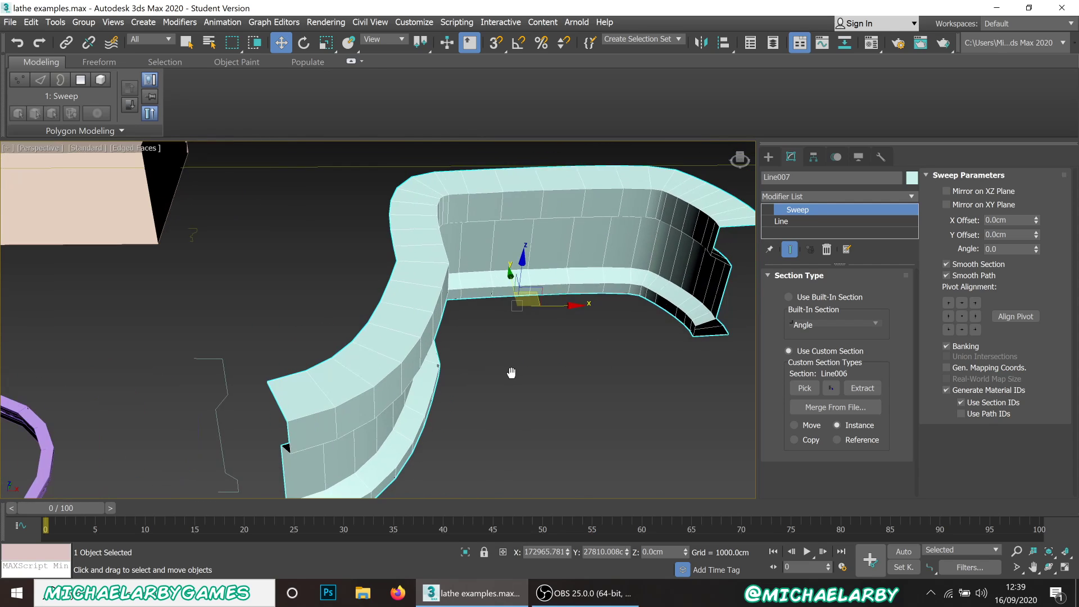
drag(512, 372, 633, 355)
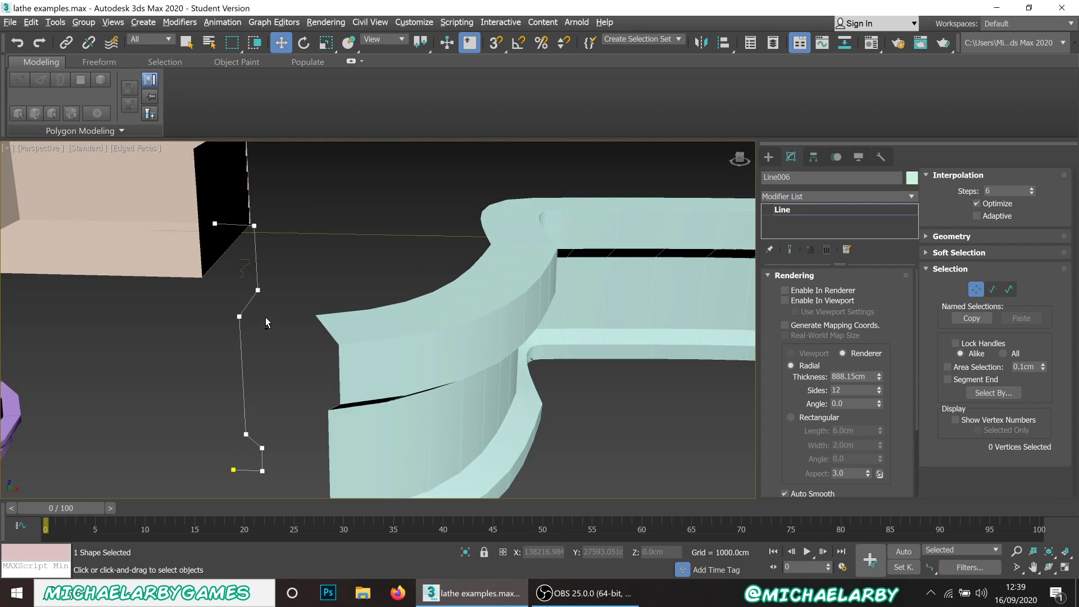
- Move the bottom vertex of the Line006 profile to reshape the wall's lower edge
drag(268, 323, 248, 351)
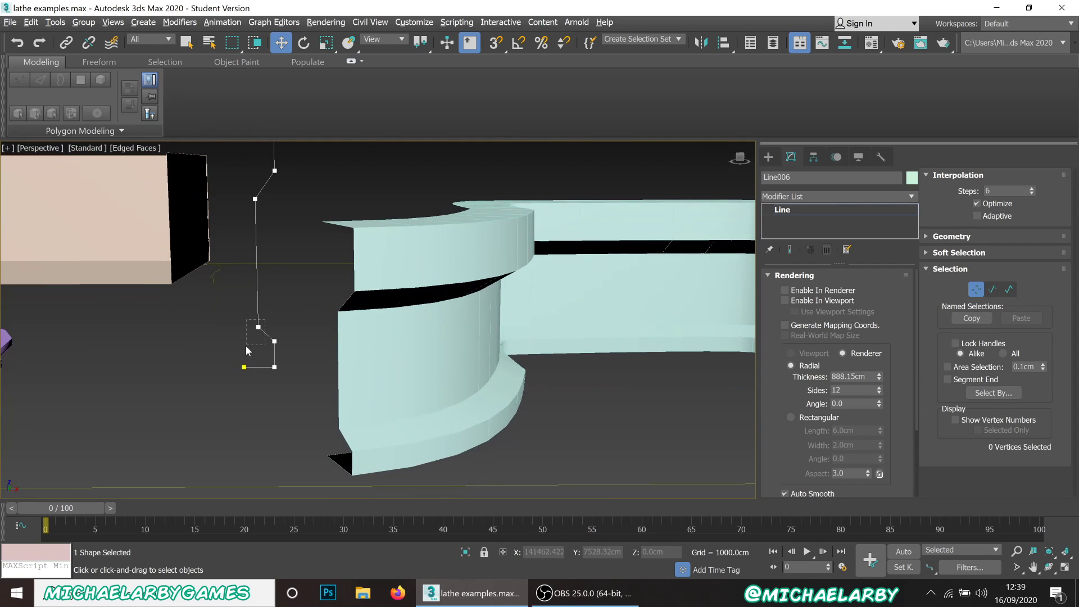
click(260, 328)
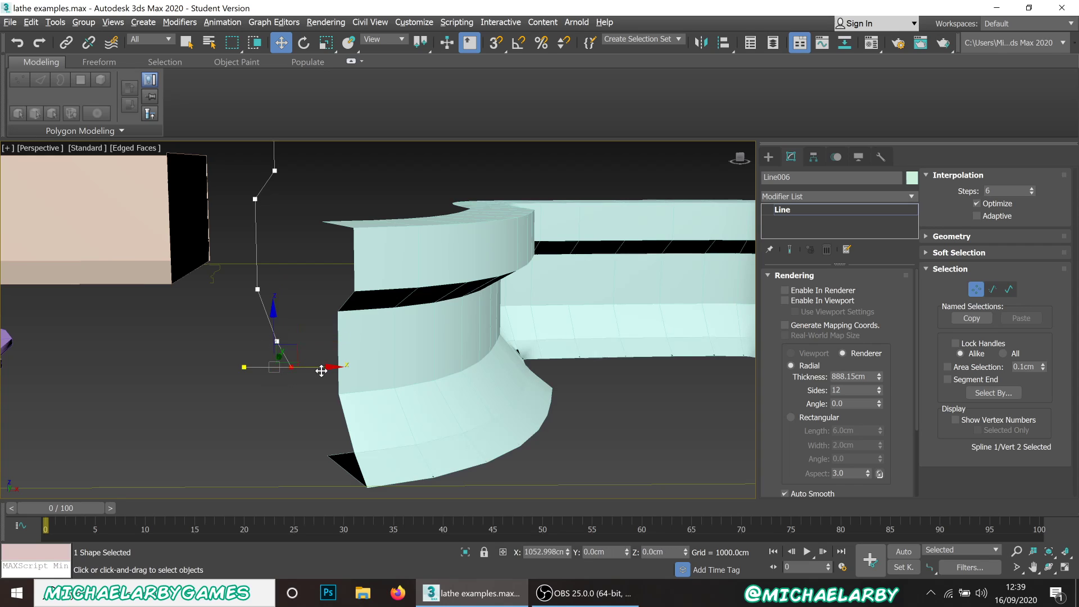
drag(321, 370, 306, 365)
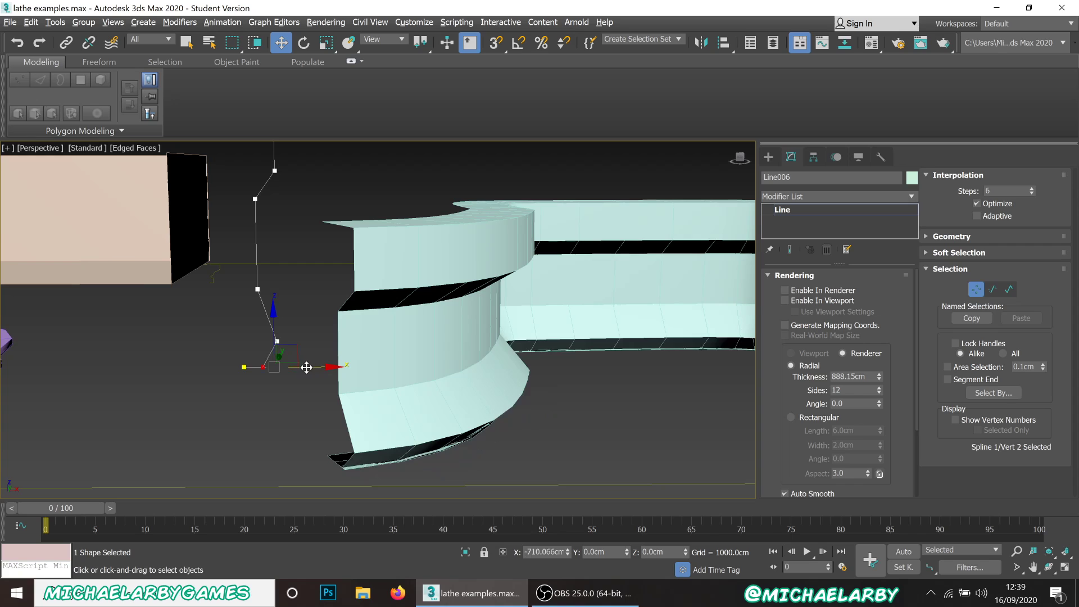
drag(306, 366, 269, 419)
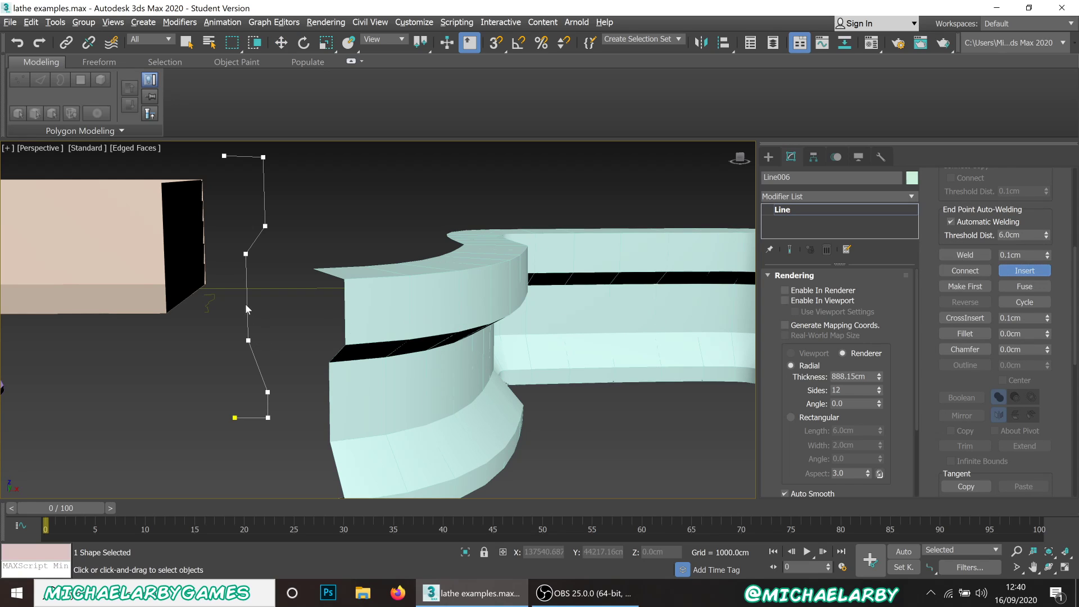
- Push a middle vertex of the Line006 profile sideways, carving a pinched groove along the wall
drag(248, 310, 255, 292)
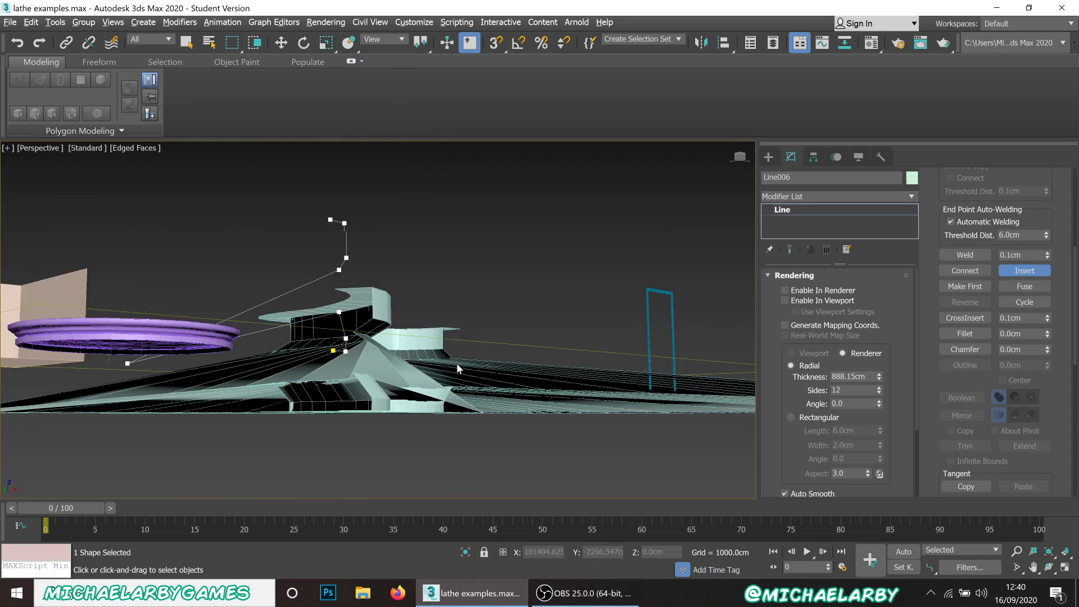
drag(458, 370, 403, 374)
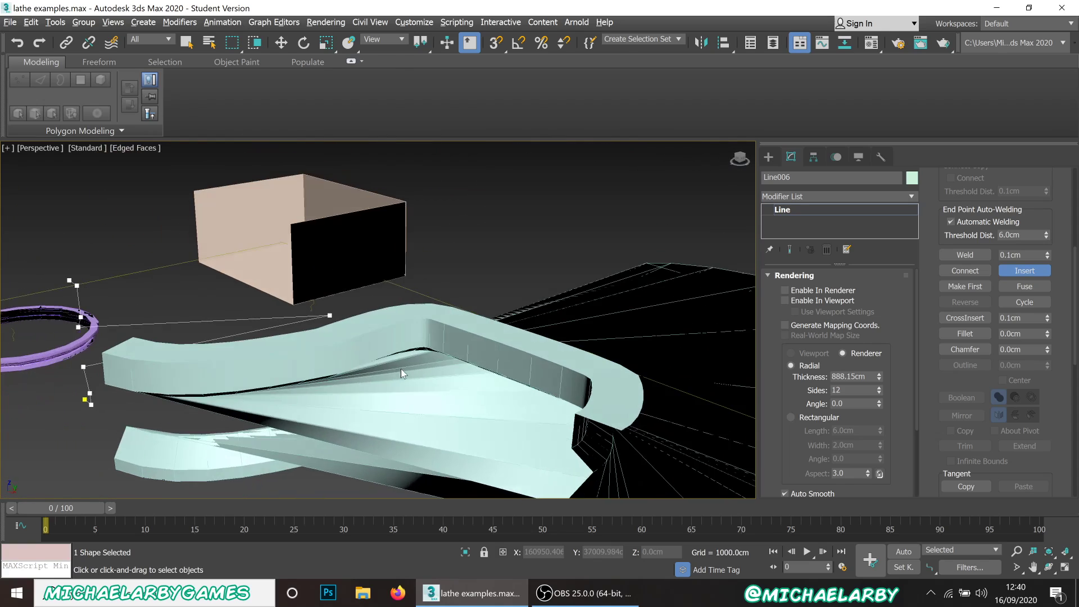
drag(403, 374, 369, 272)
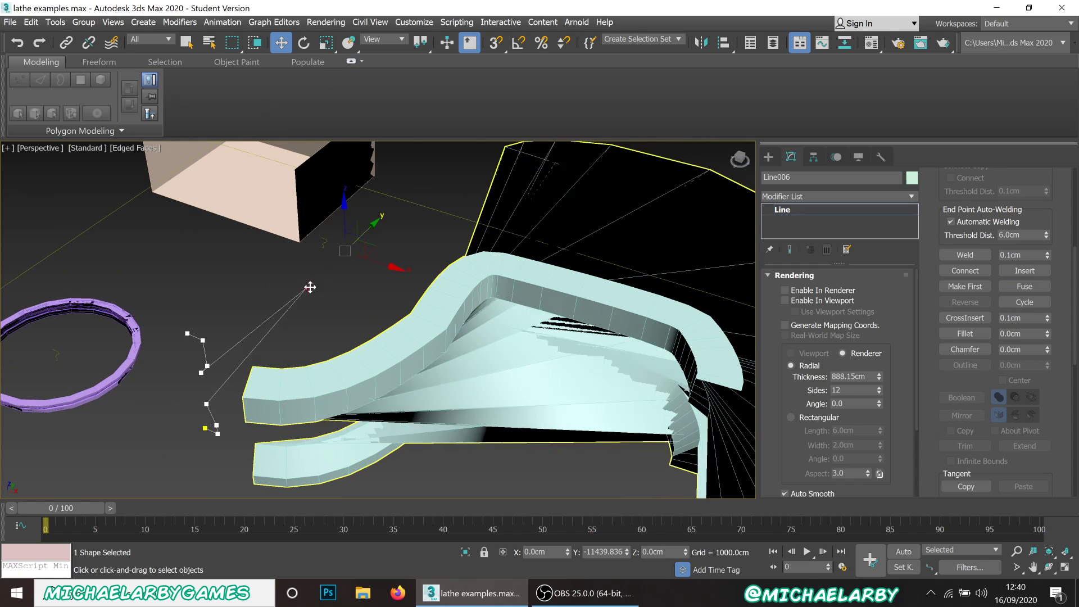
drag(310, 287, 210, 399)
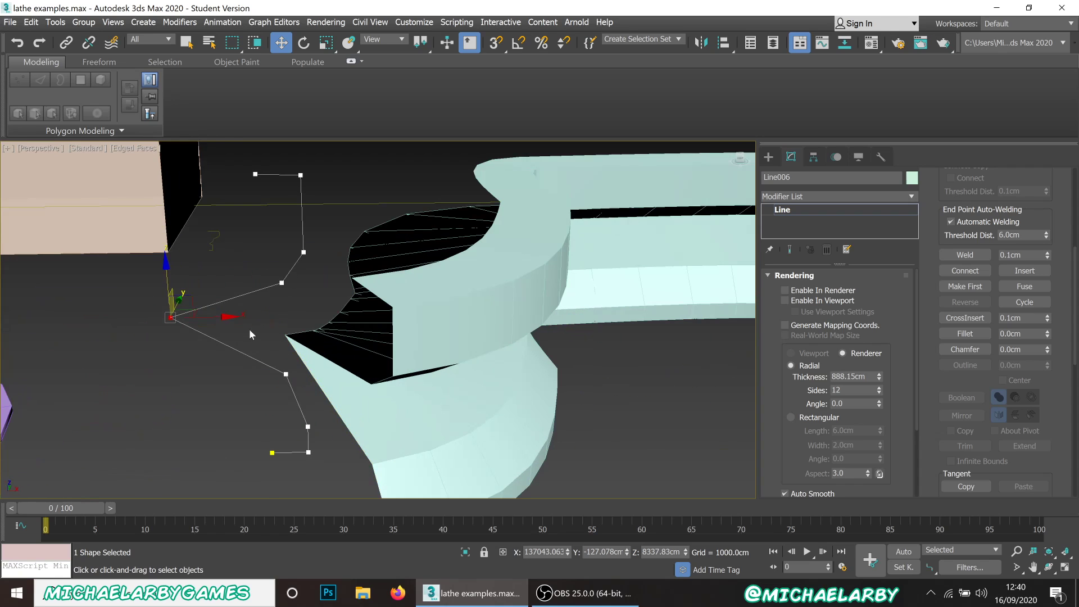
drag(170, 317, 255, 317)
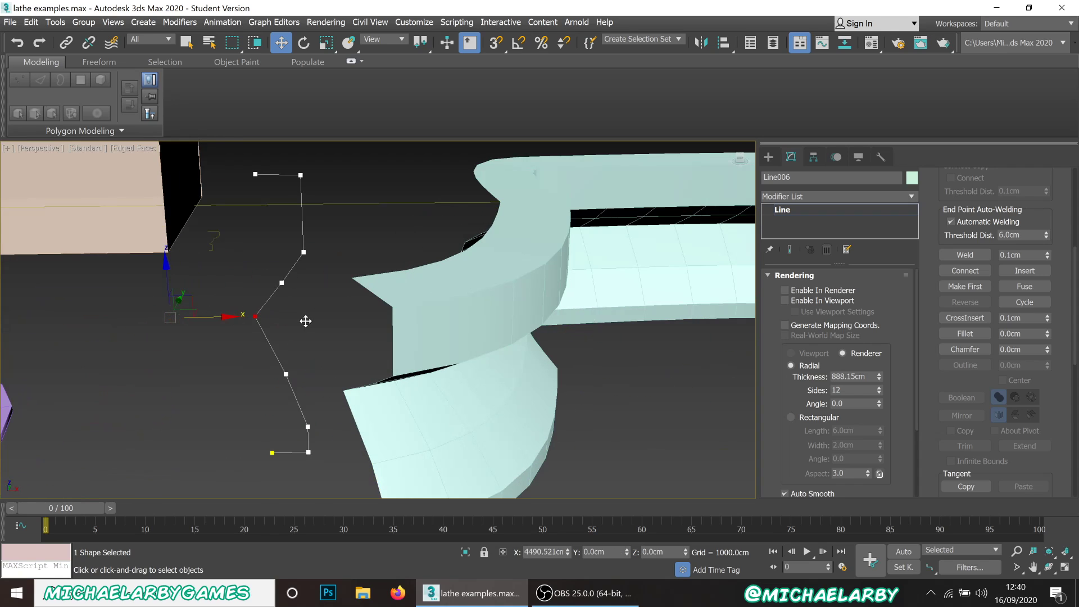
drag(255, 316, 296, 316)
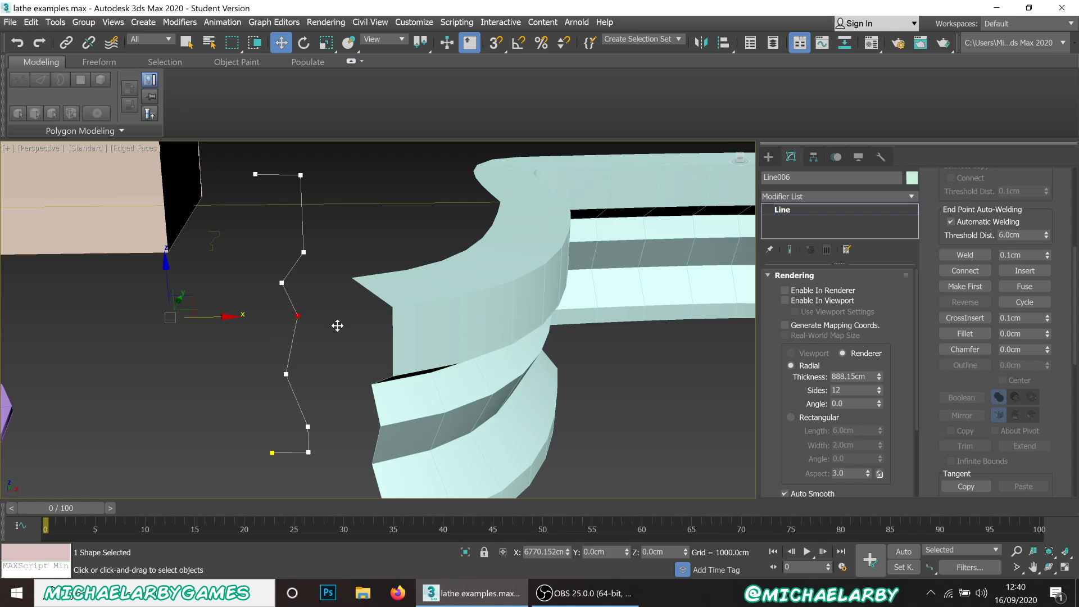
drag(337, 326, 198, 297)
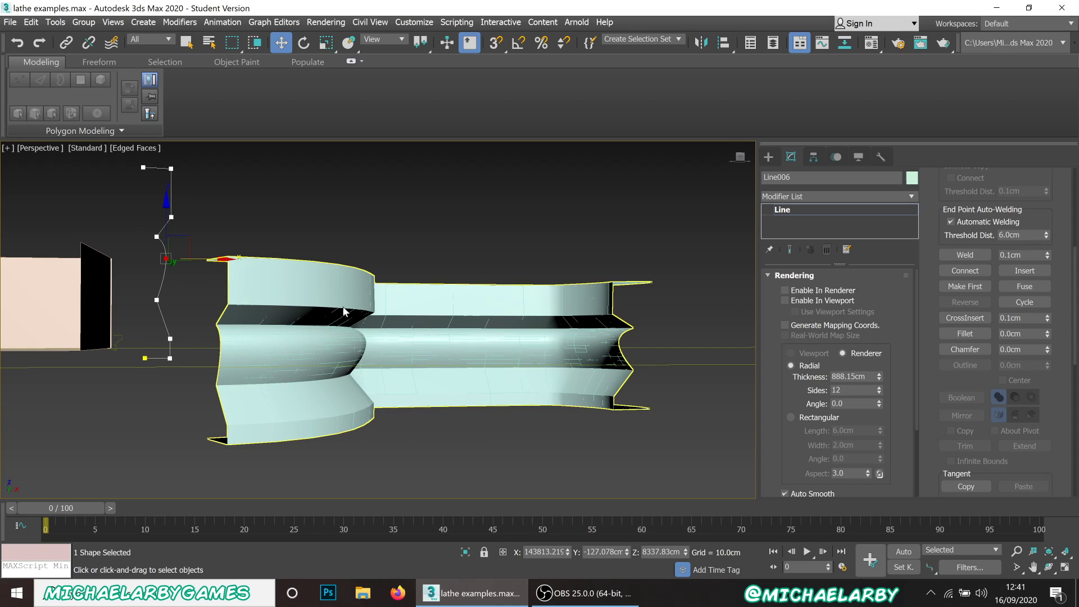
mouse_move(291, 360)
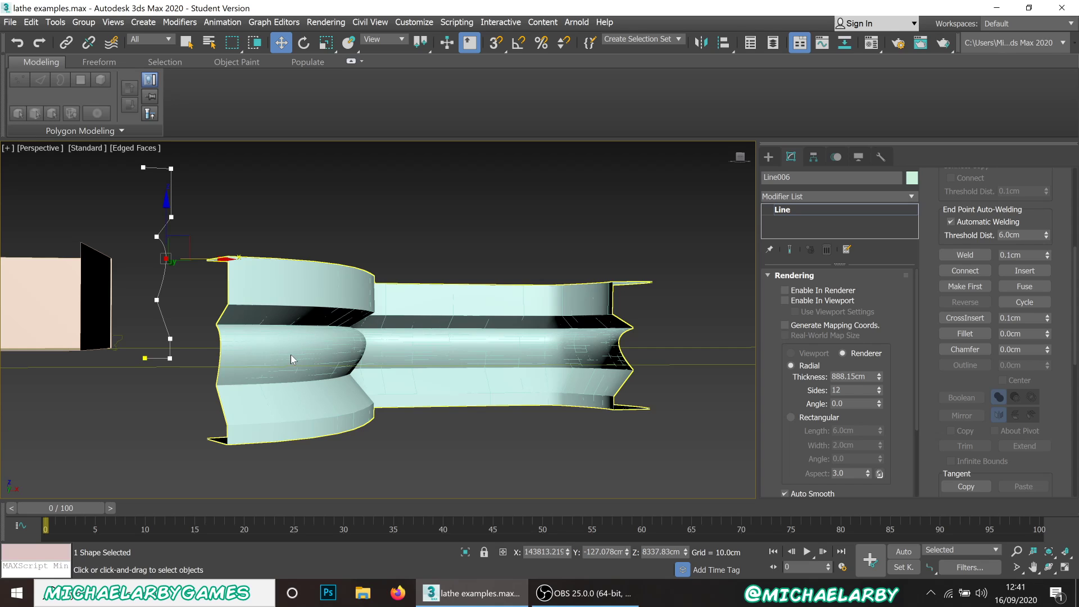
mouse_move(169, 295)
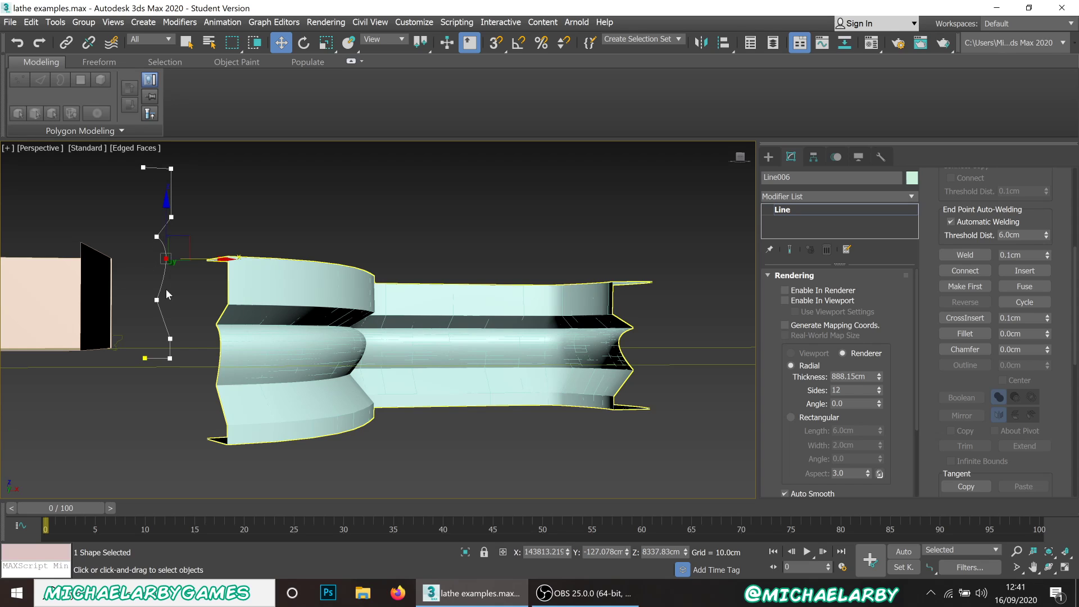
mouse_move(158, 342)
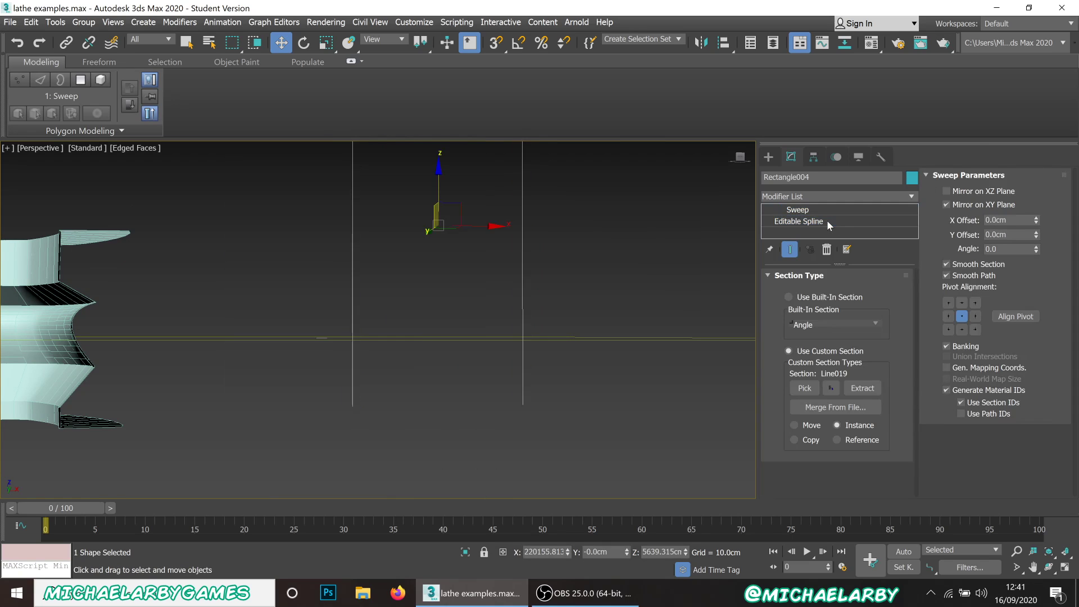
- View Rectangle004's bare Editable Spline path and dismiss the Modifier List without adding anything
click(798, 221)
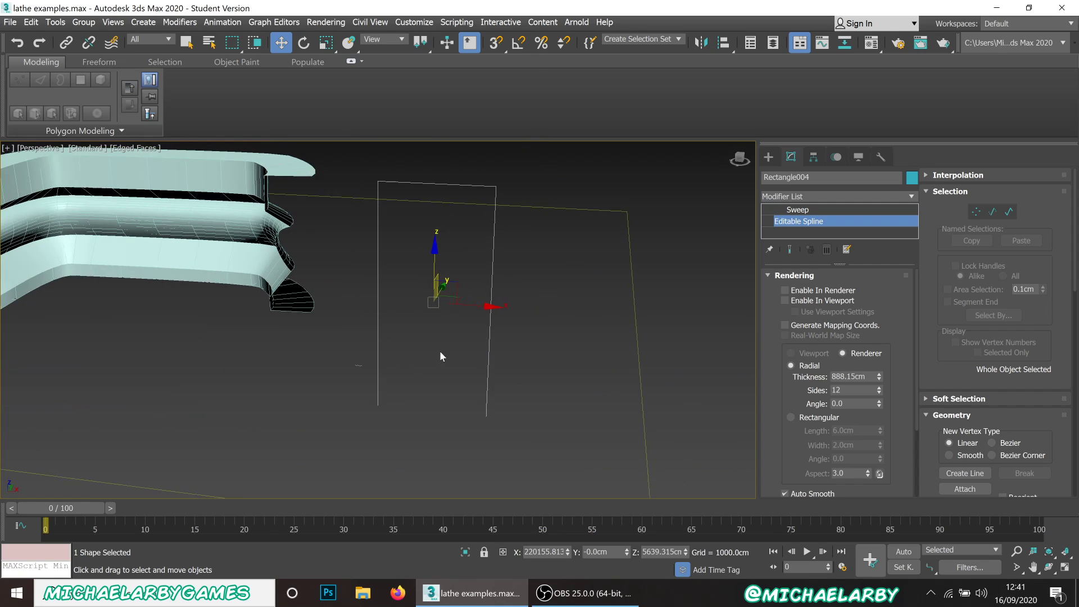
mouse_move(451, 421)
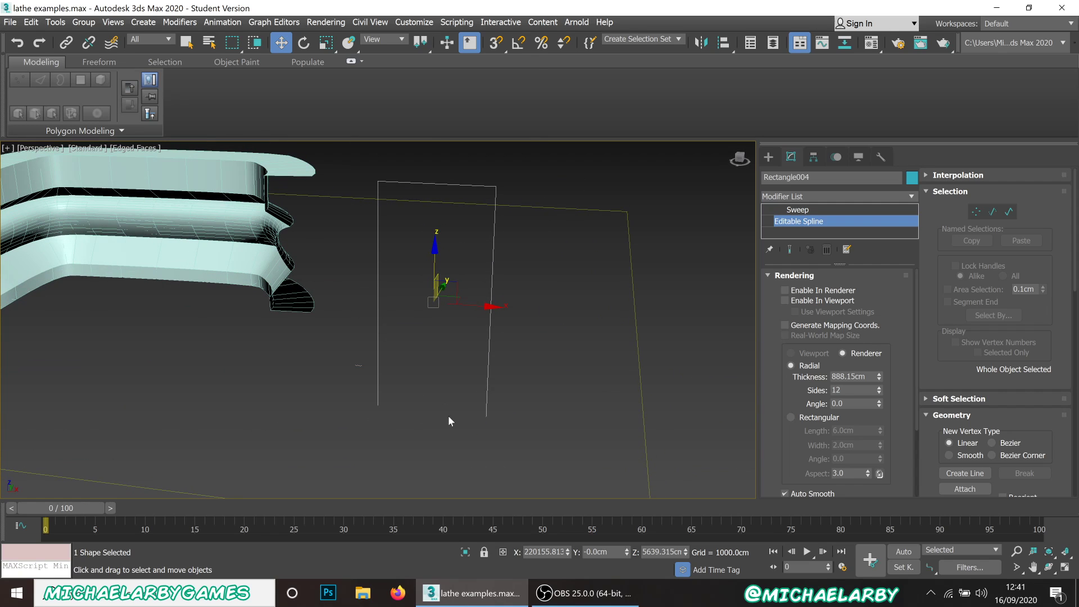
mouse_move(368, 273)
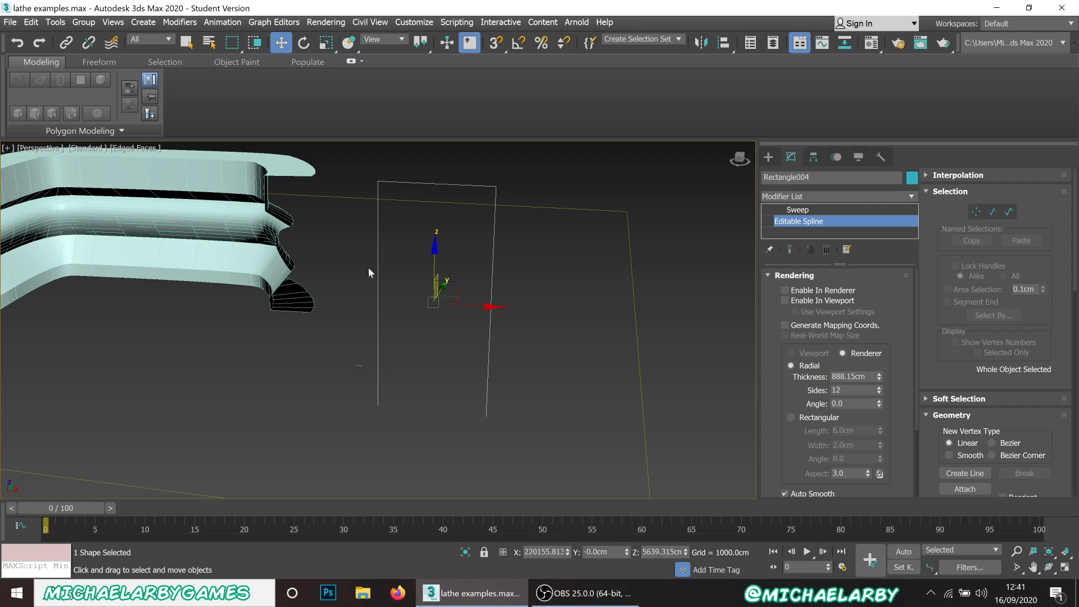
mouse_move(380, 196)
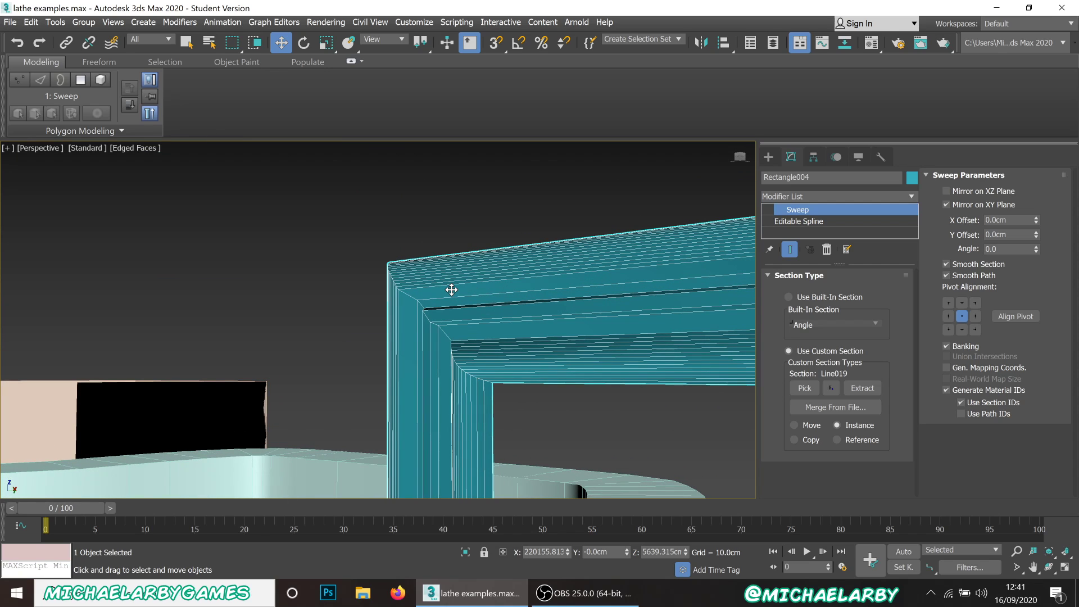
mouse_move(507, 297)
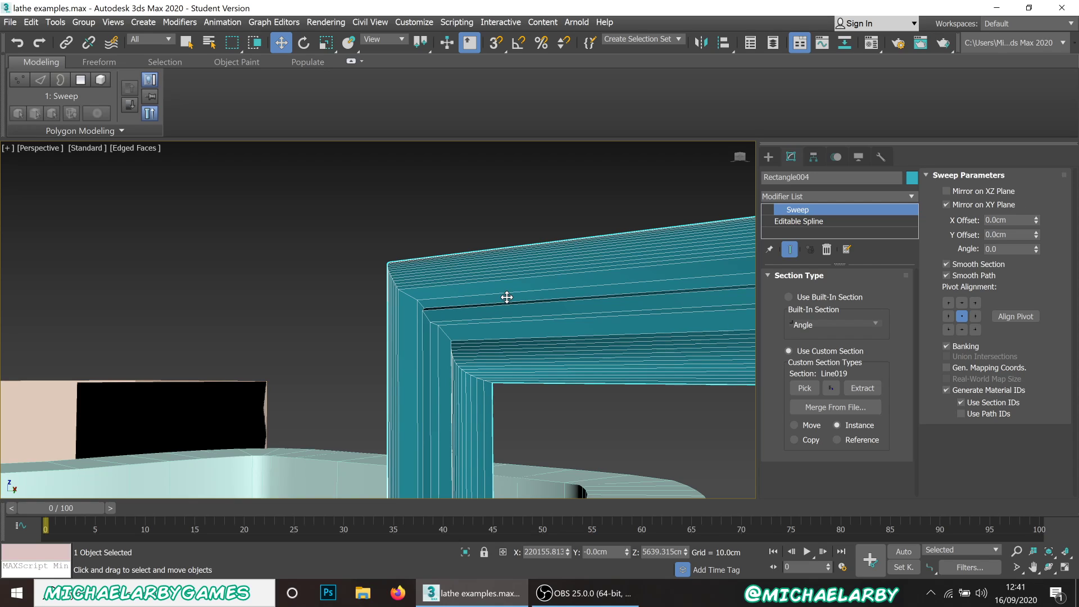
mouse_move(448, 311)
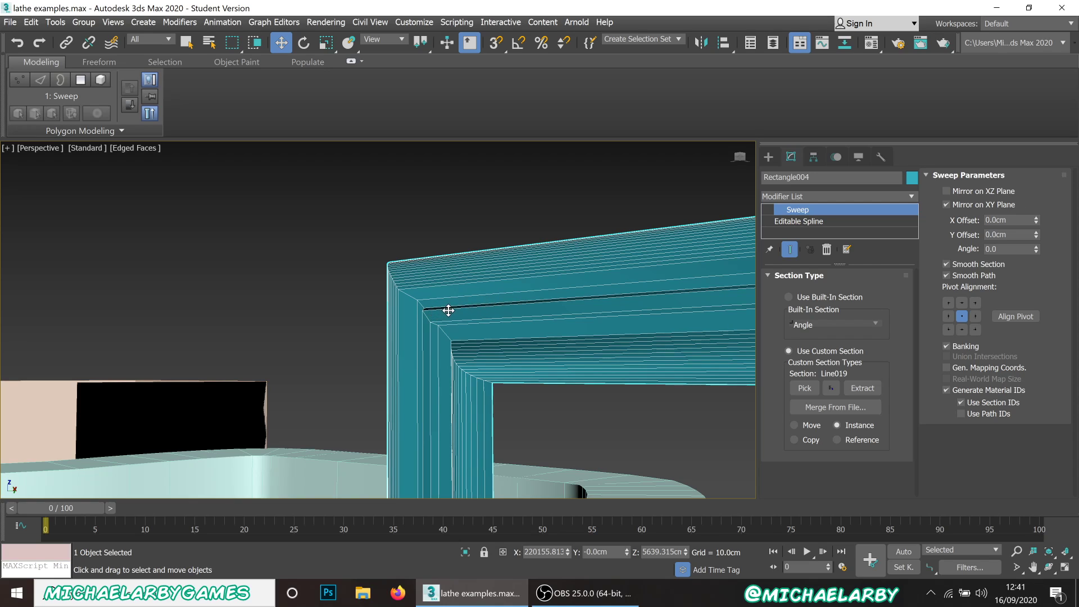
click(912, 195)
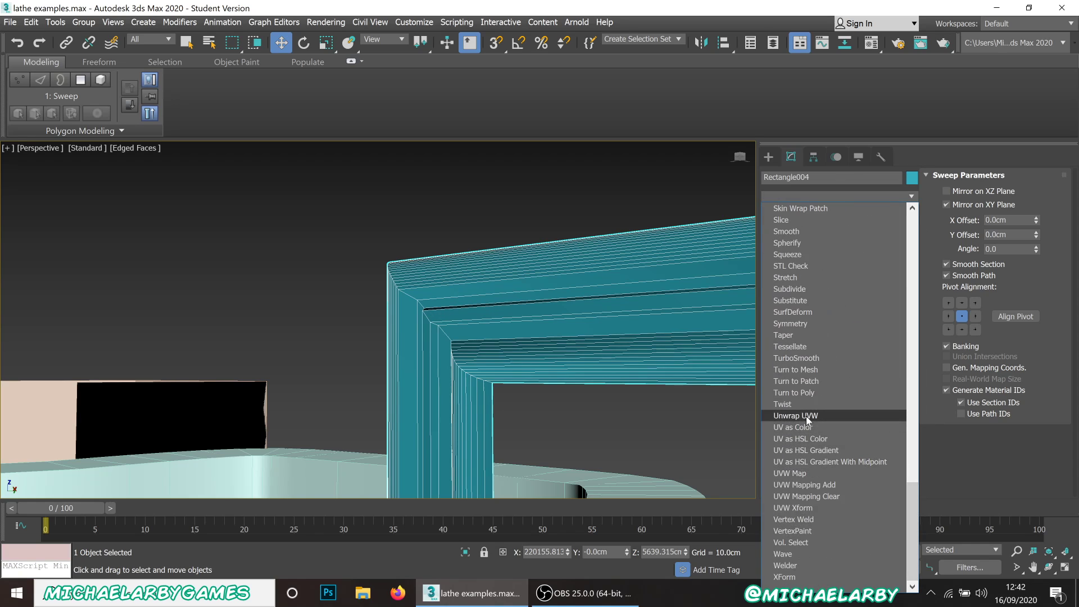
click(796, 416)
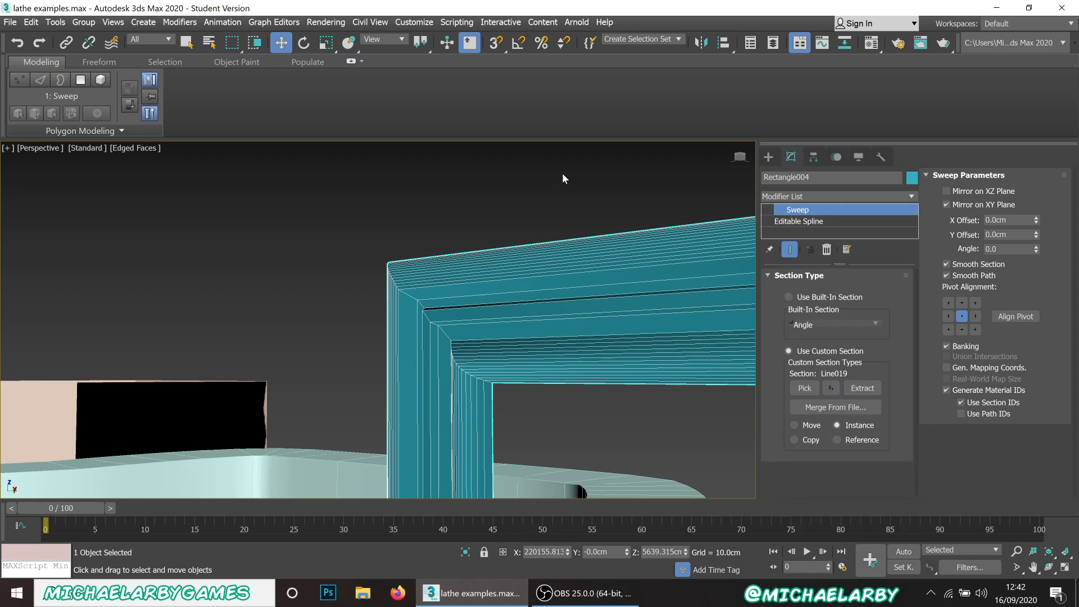
mouse_move(385, 281)
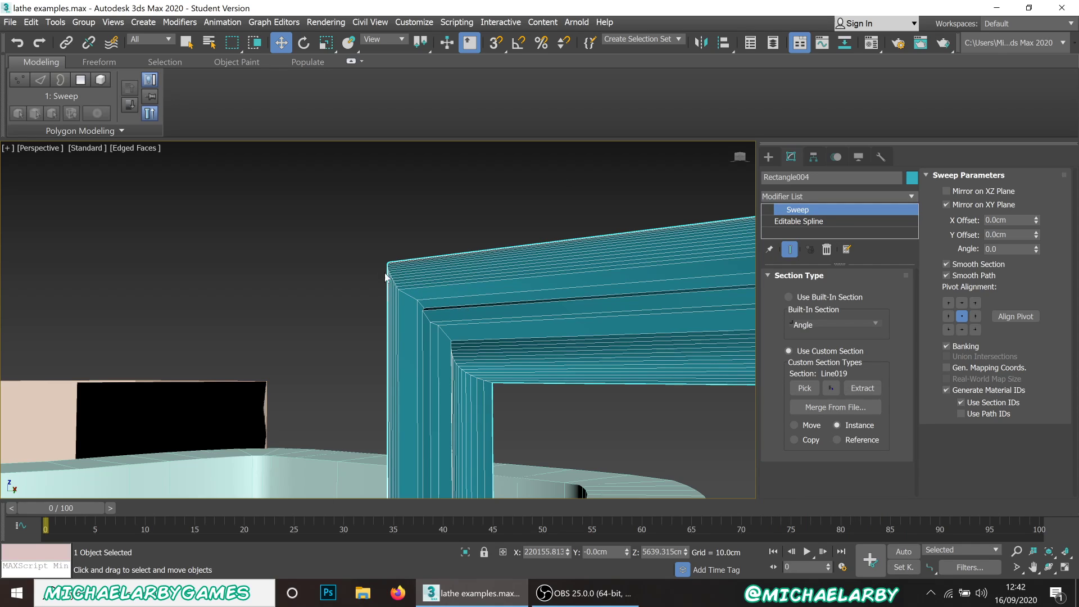
mouse_move(487, 251)
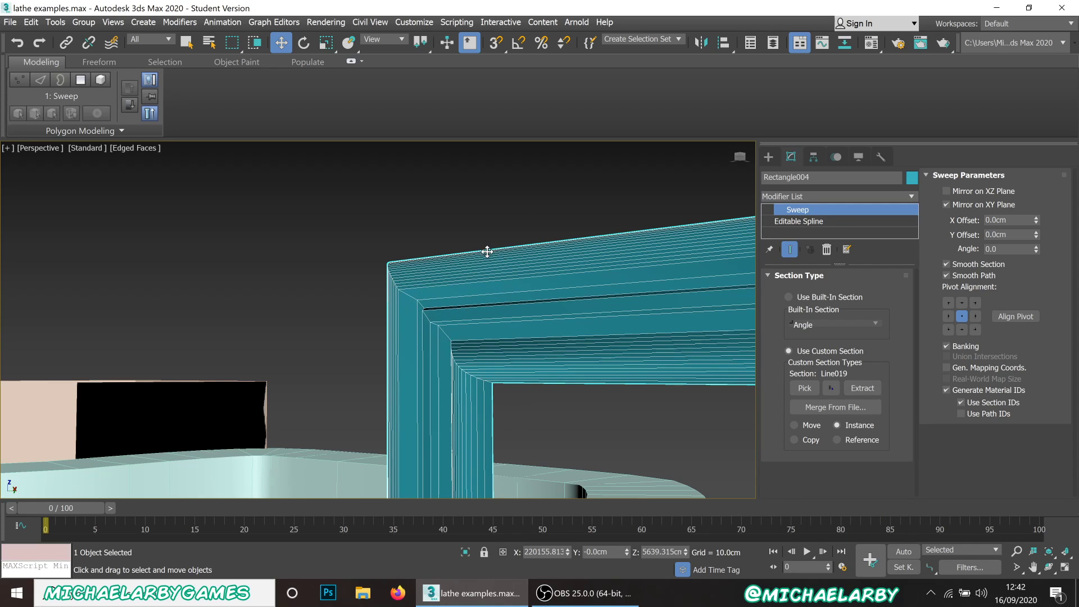
mouse_move(529, 288)
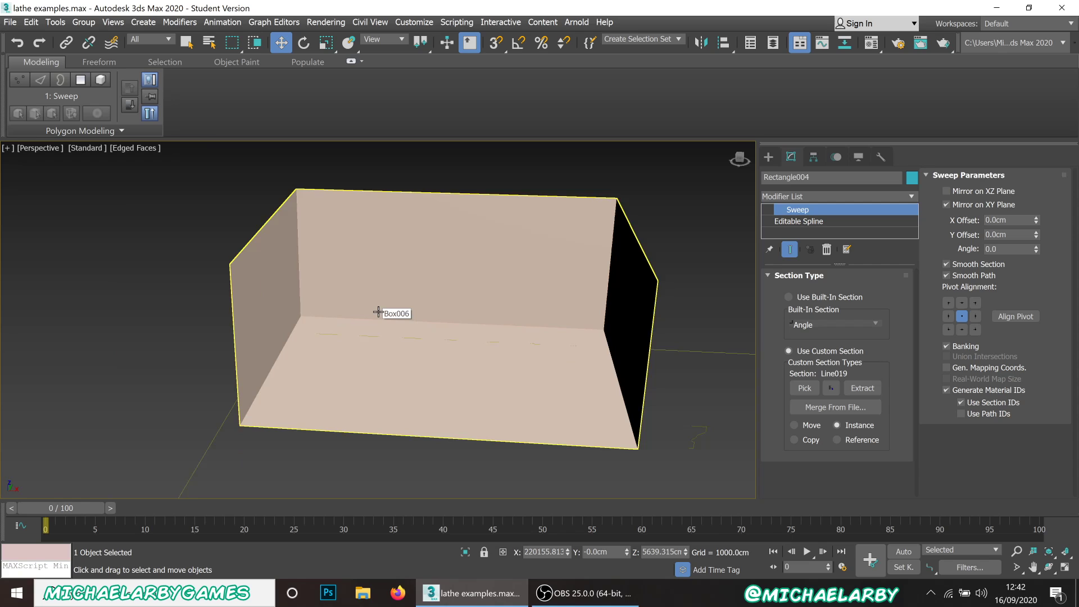
mouse_move(391, 302)
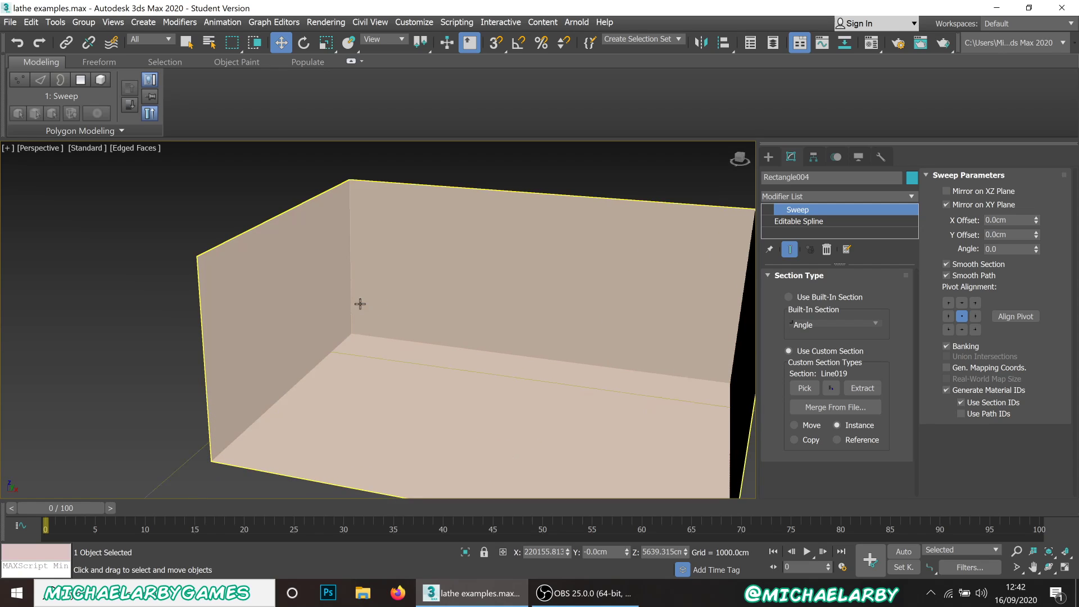
mouse_move(313, 398)
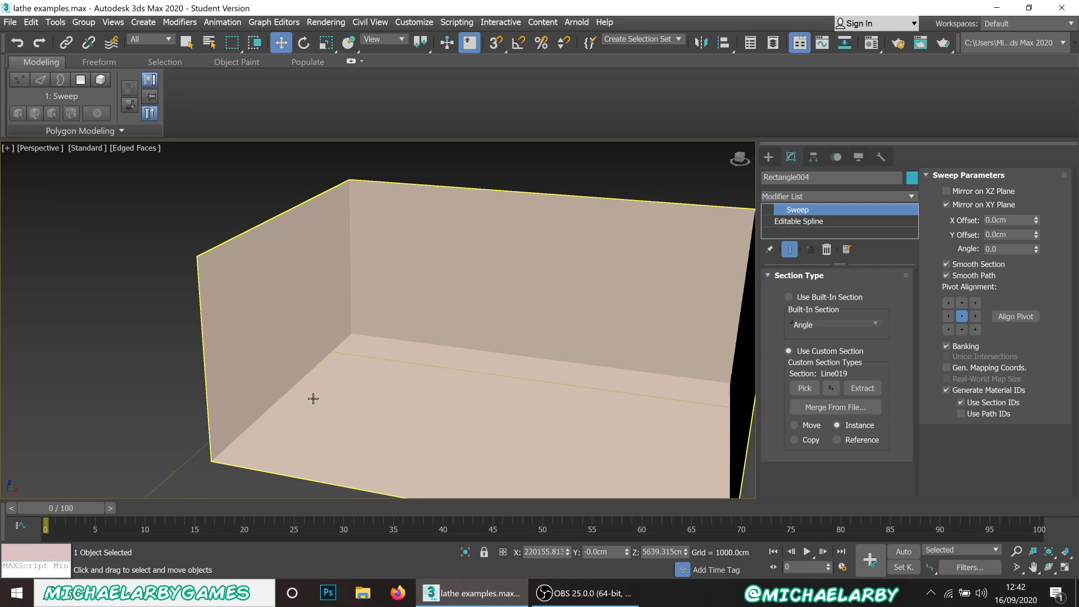
mouse_move(544, 335)
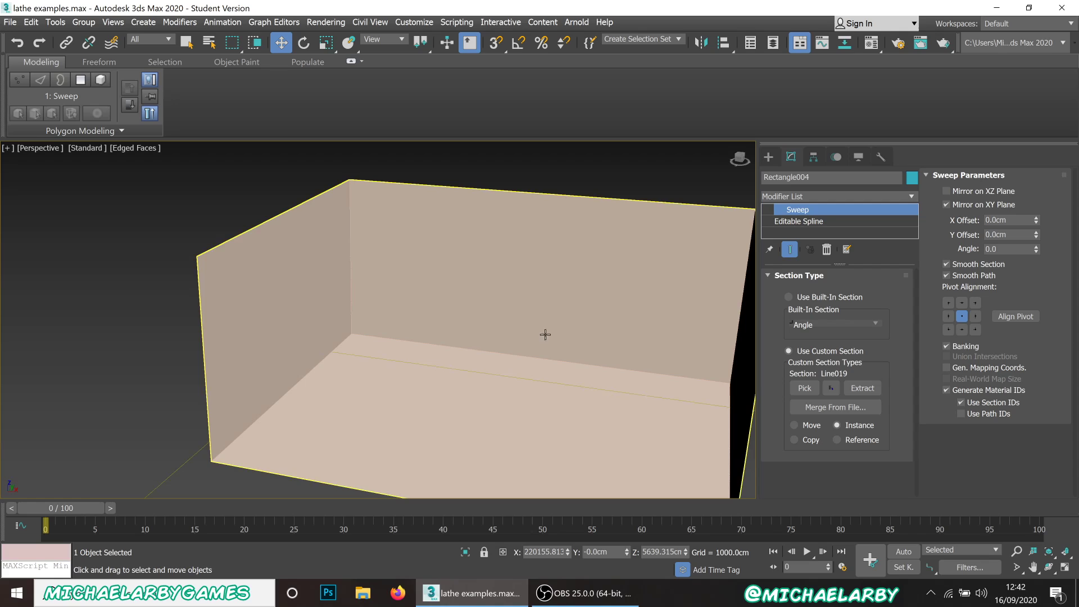
mouse_move(231, 251)
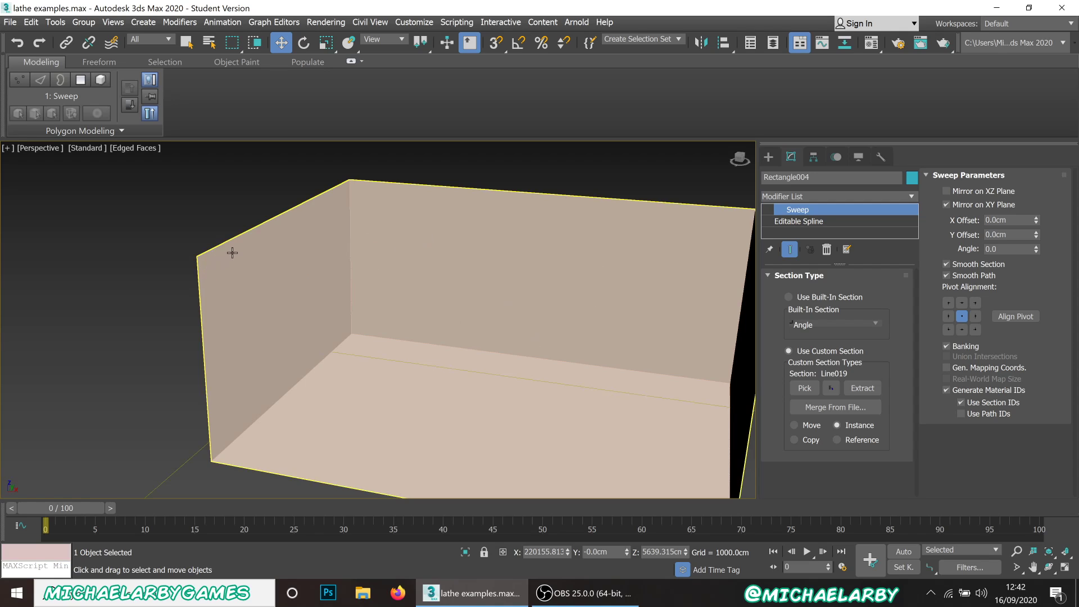
mouse_move(698, 218)
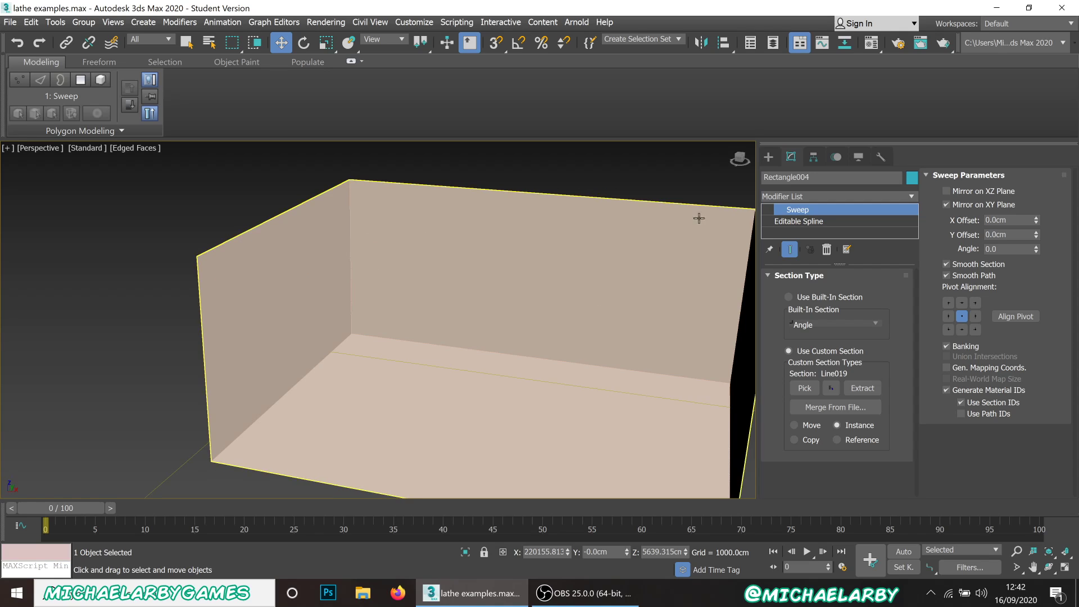
mouse_move(250, 231)
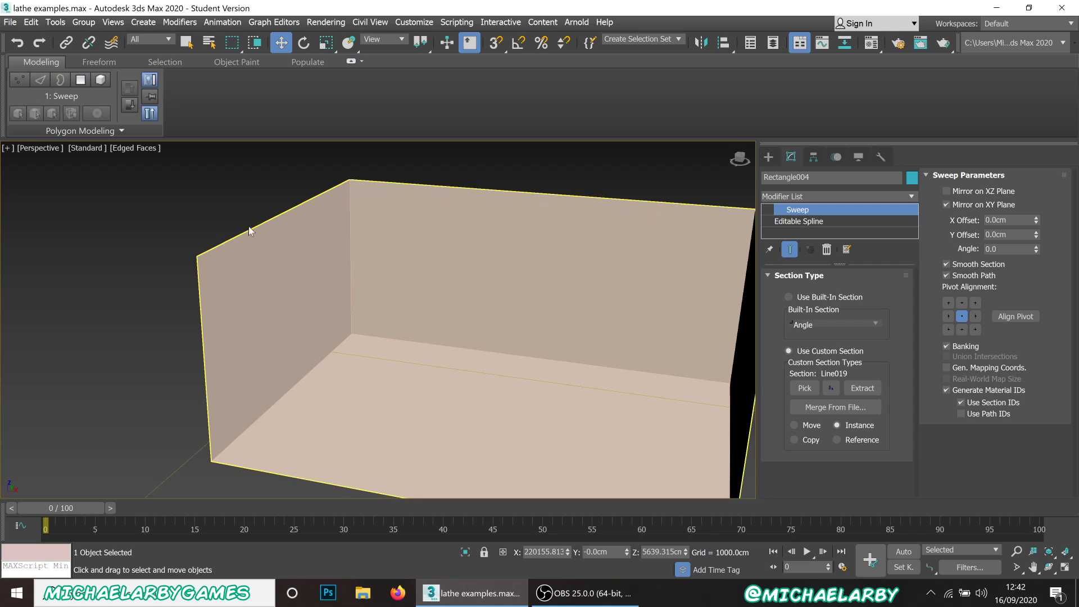
mouse_move(446, 270)
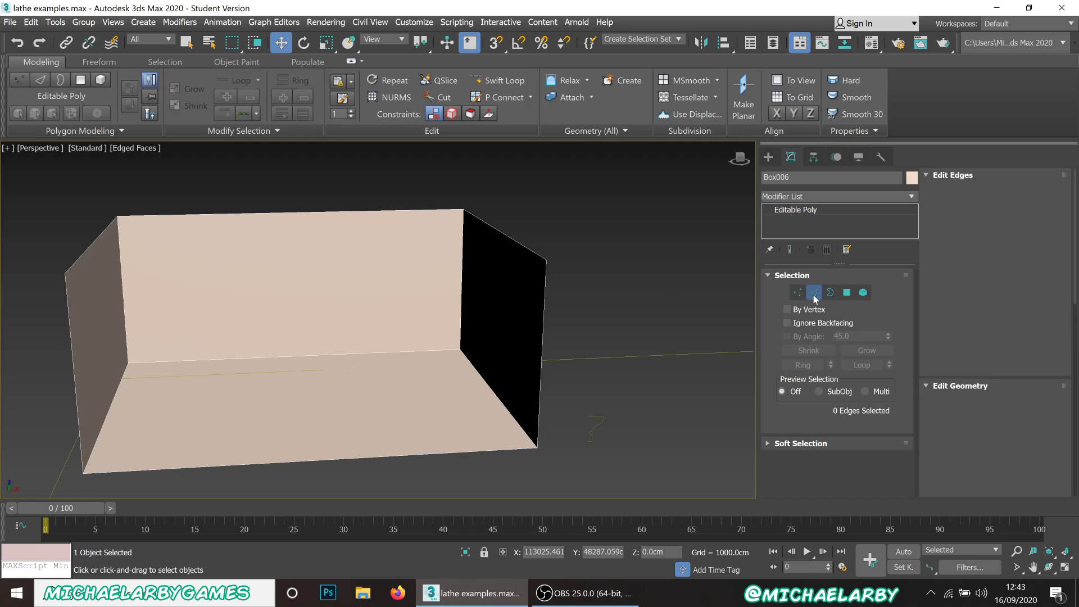
- Create a linear shape named Shape006 from the room box's three selected top edges
click(814, 292)
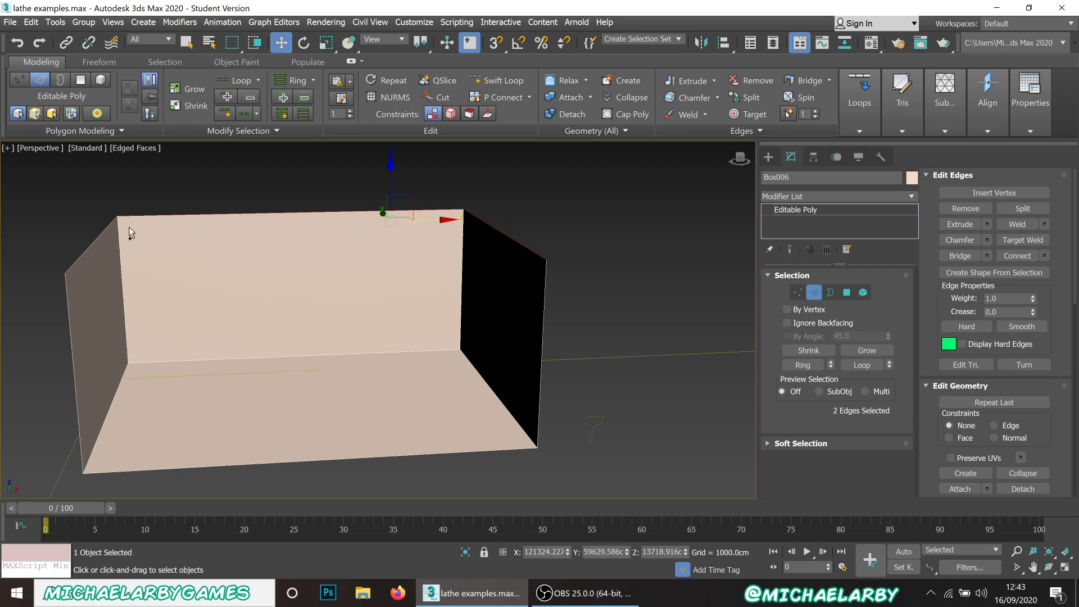
mouse_move(91, 245)
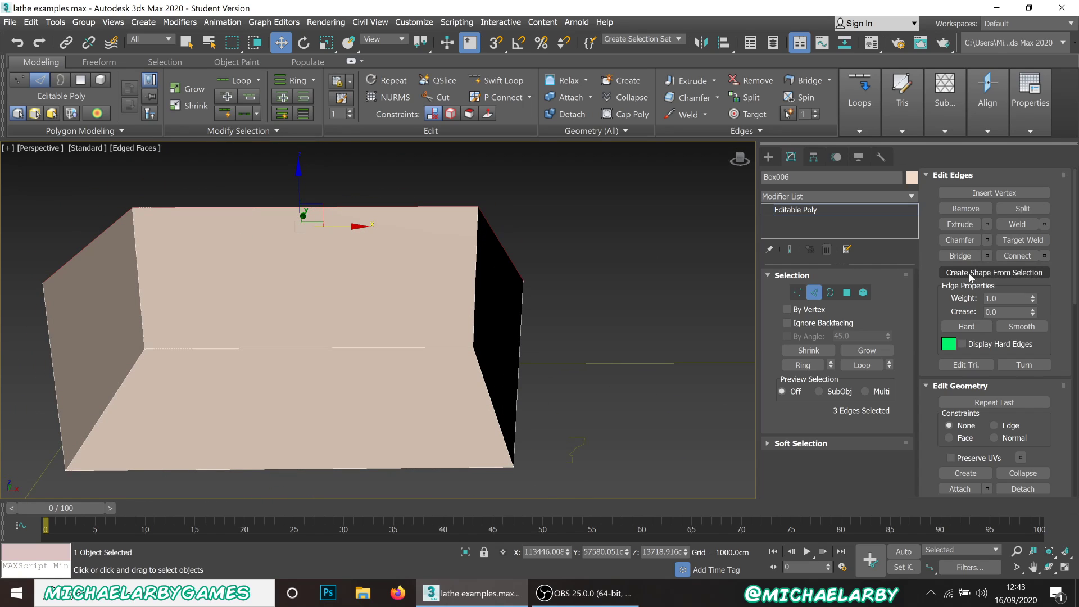
click(993, 272)
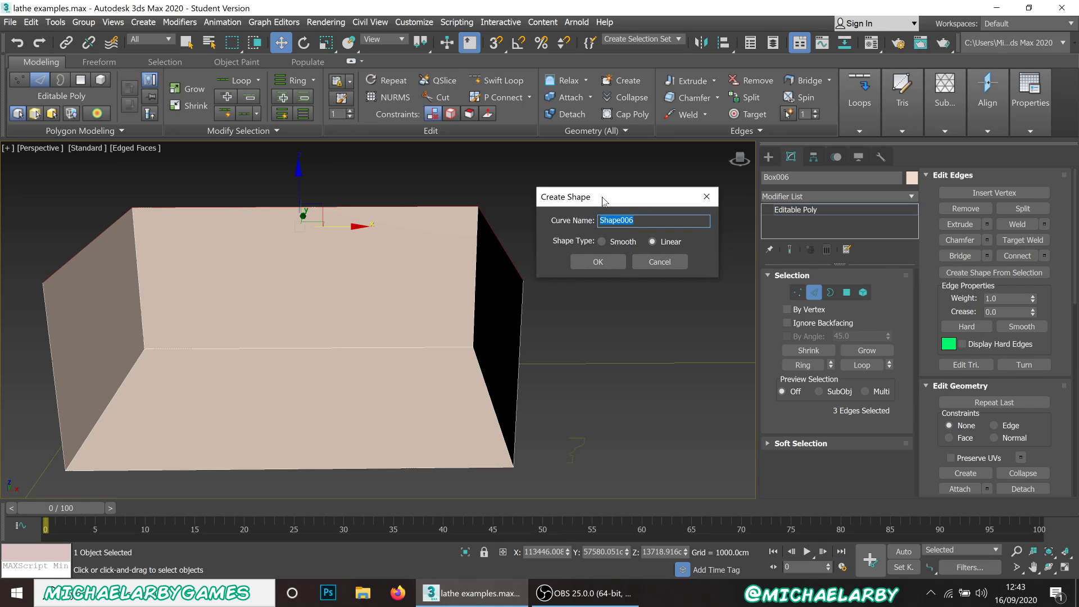
mouse_move(602, 243)
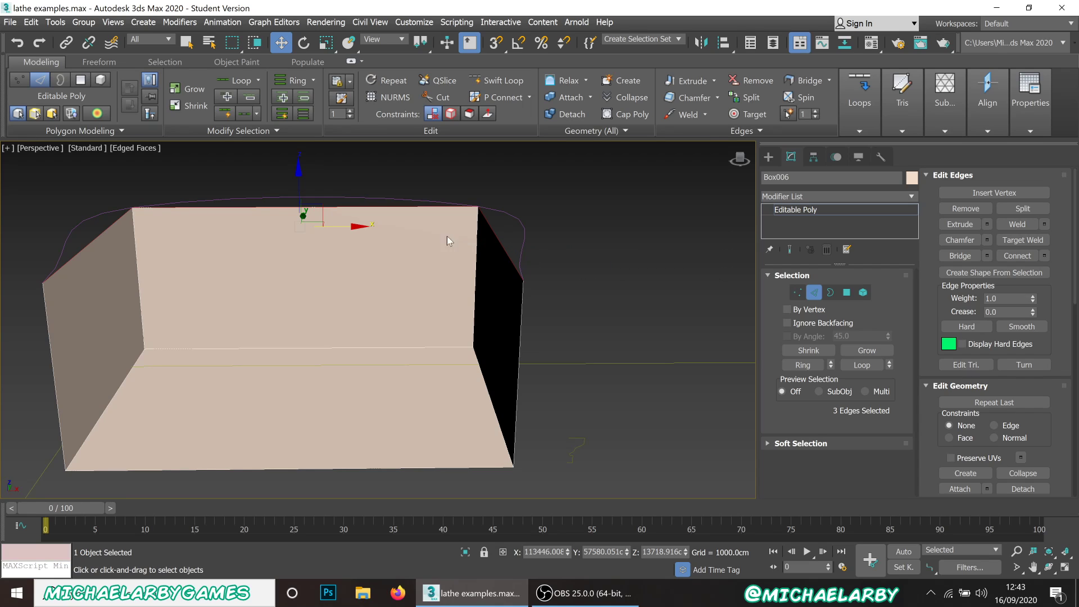
drag(448, 240, 481, 282)
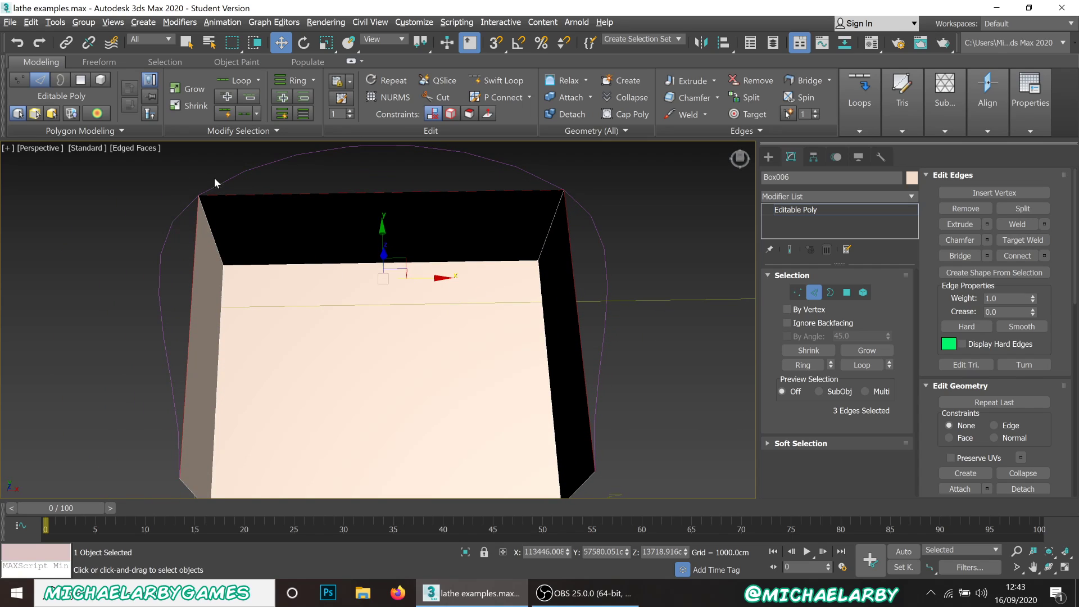
mouse_move(588, 244)
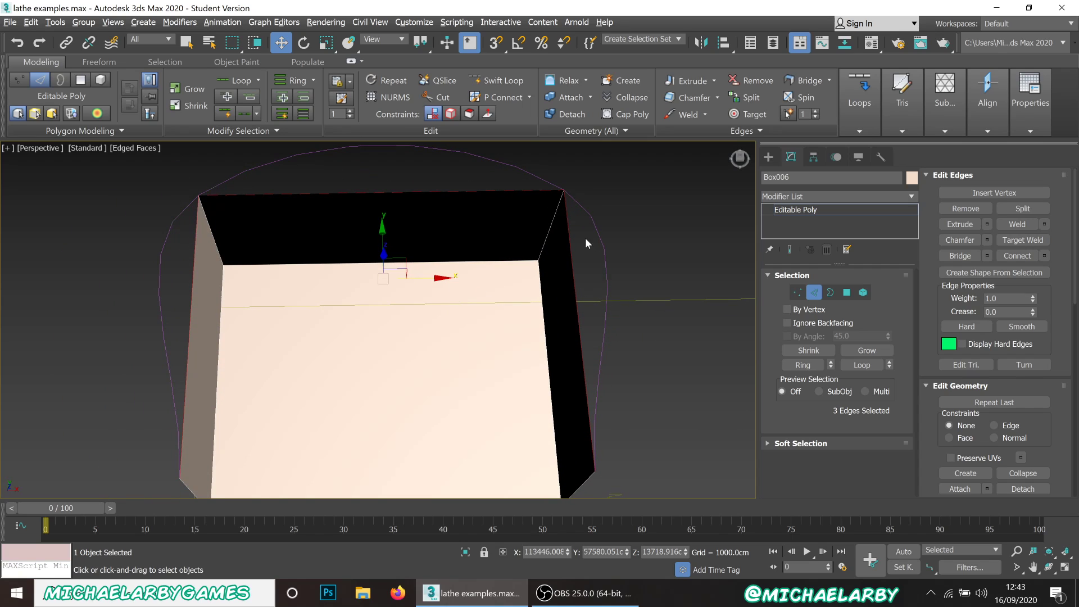
click(1017, 256)
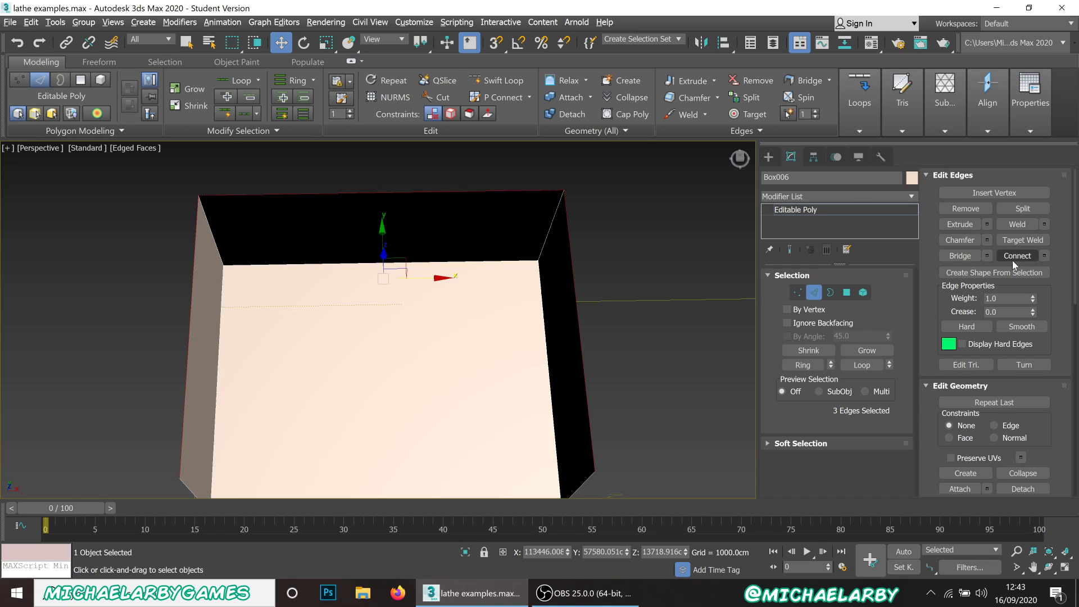
click(994, 272)
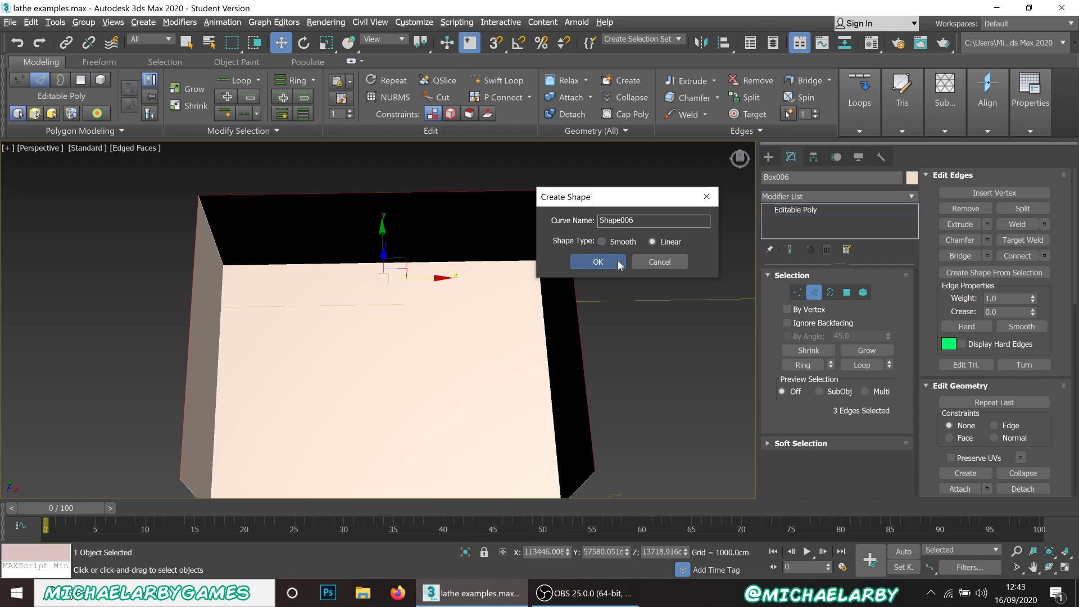
click(598, 260)
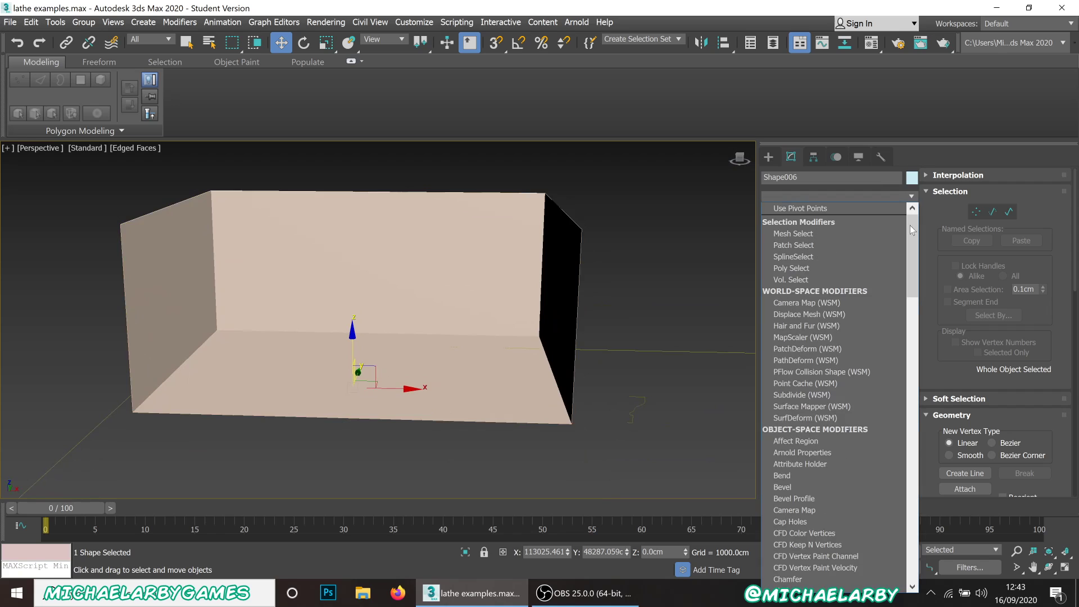
- Sweep Shape006 with custom section Line020 to form molding along the room's top edges
scroll(down, 3)
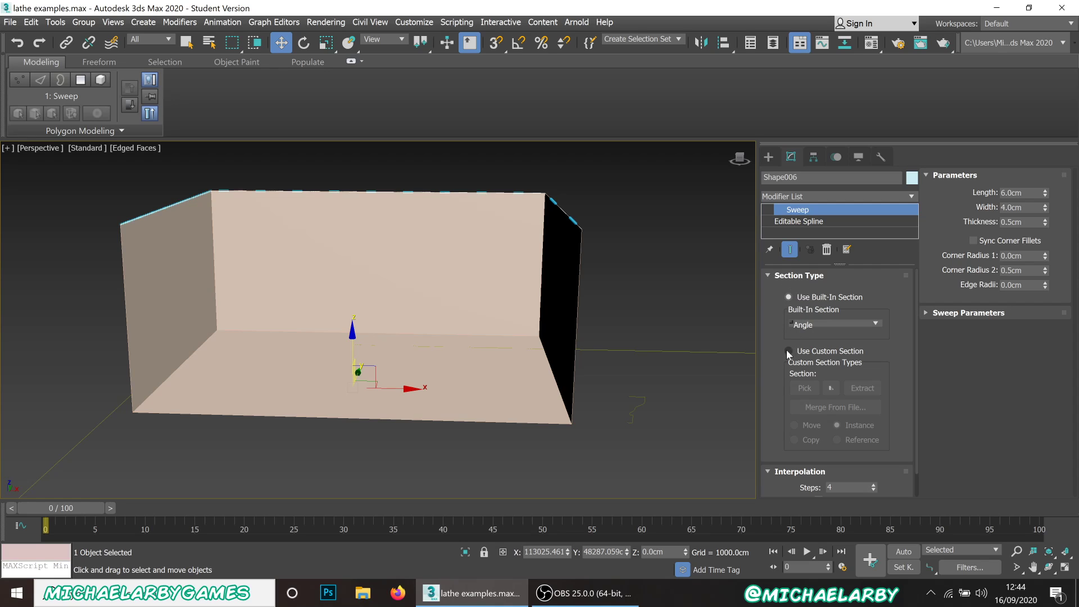
click(790, 351)
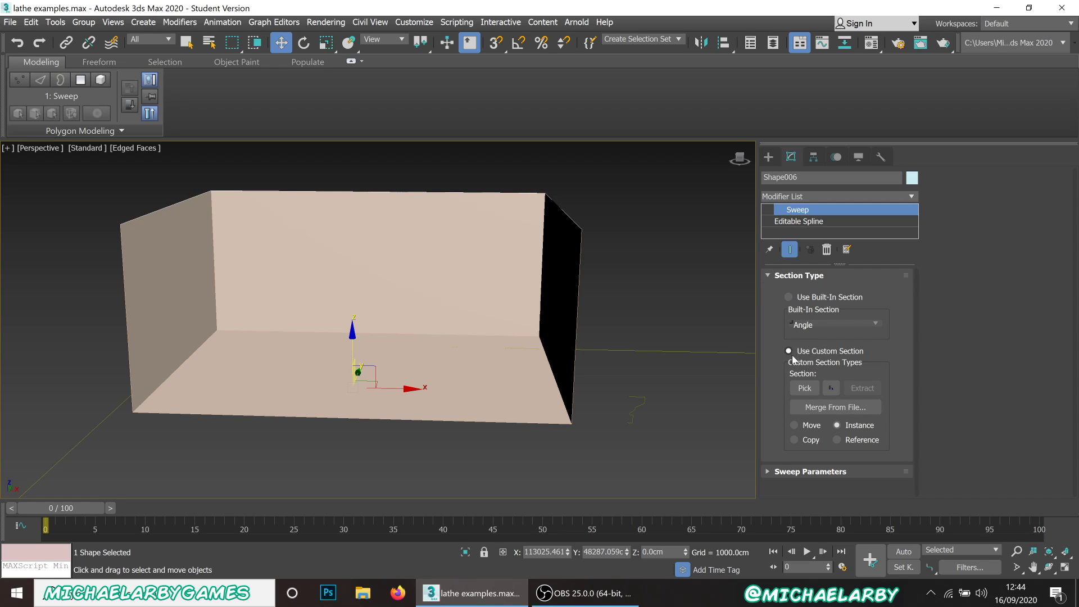
click(803, 388)
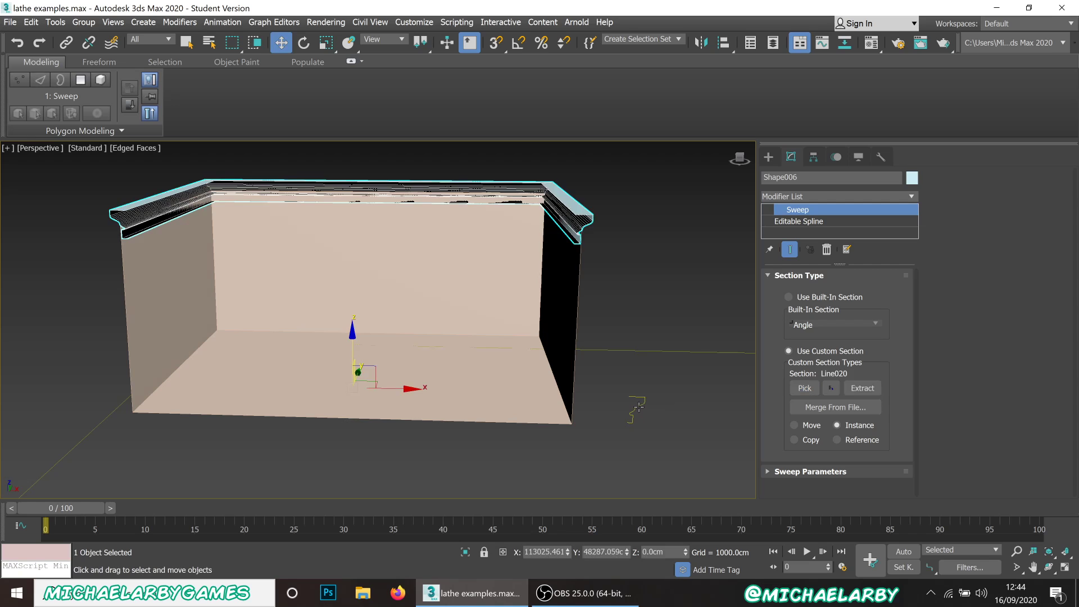
click(223, 250)
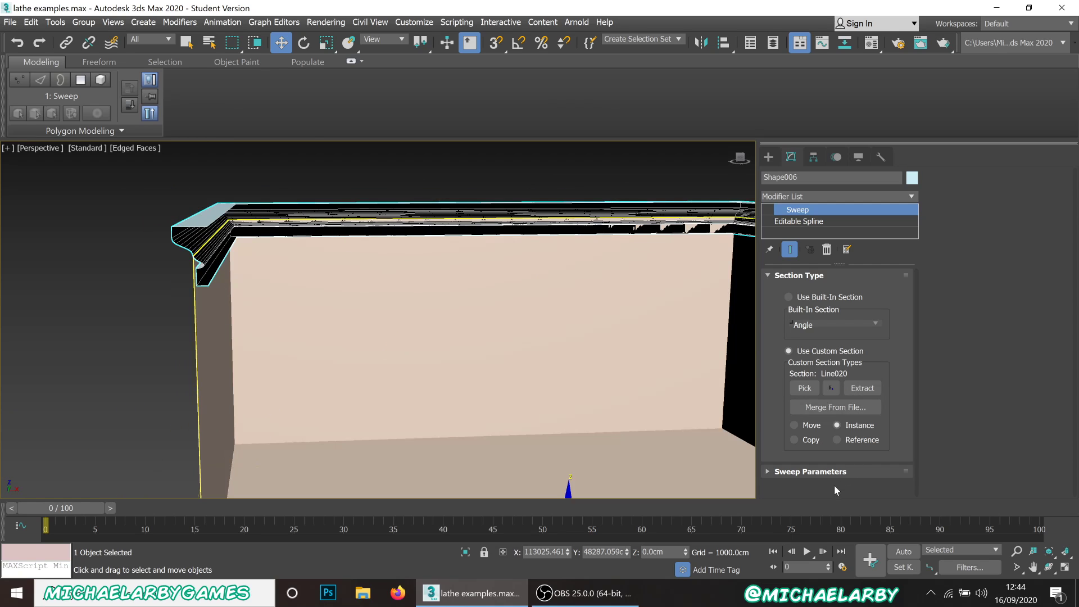
click(810, 471)
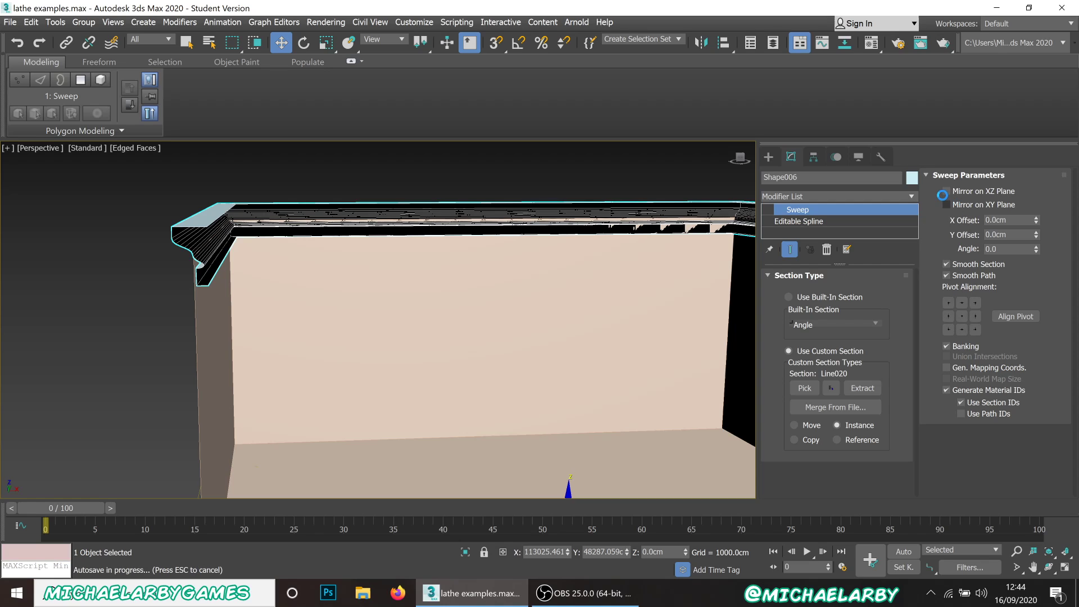
- Mirror the molding on the XZ plane and set Pivot Alignment to the top-middle point
click(947, 191)
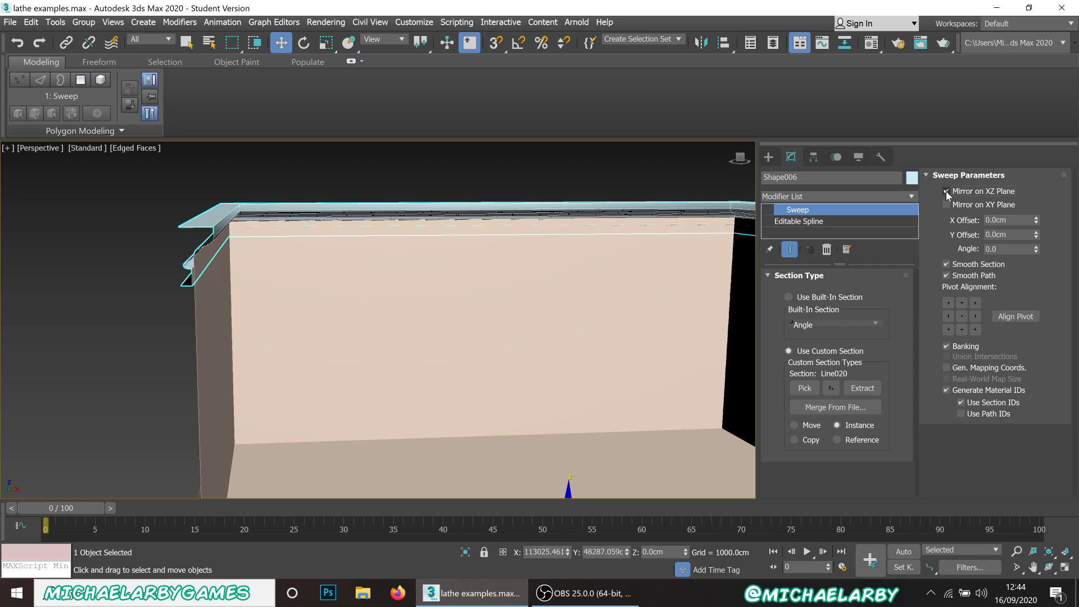
click(946, 191)
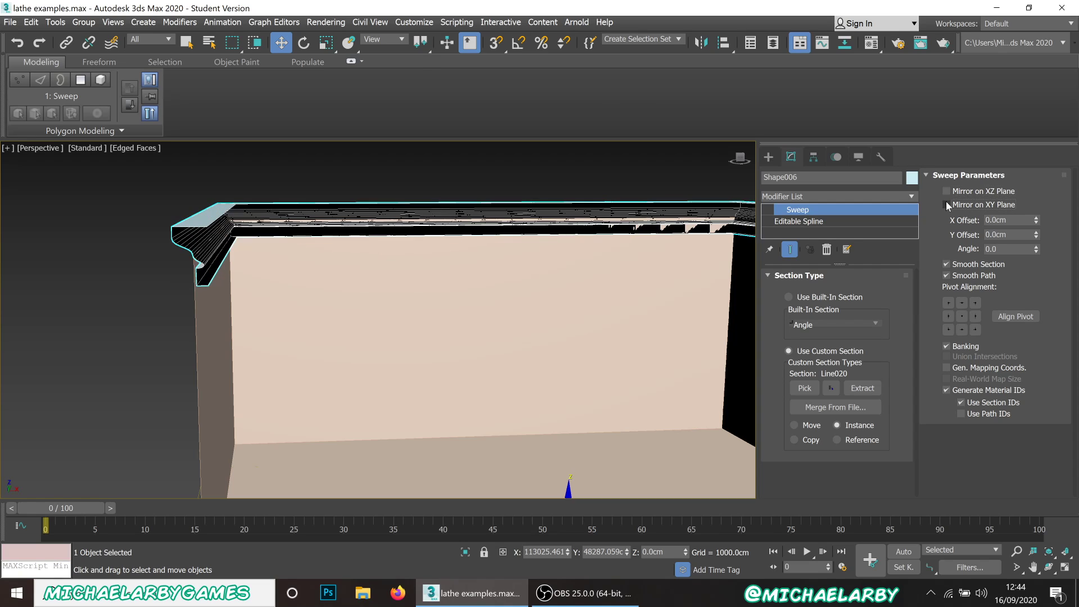
click(946, 191)
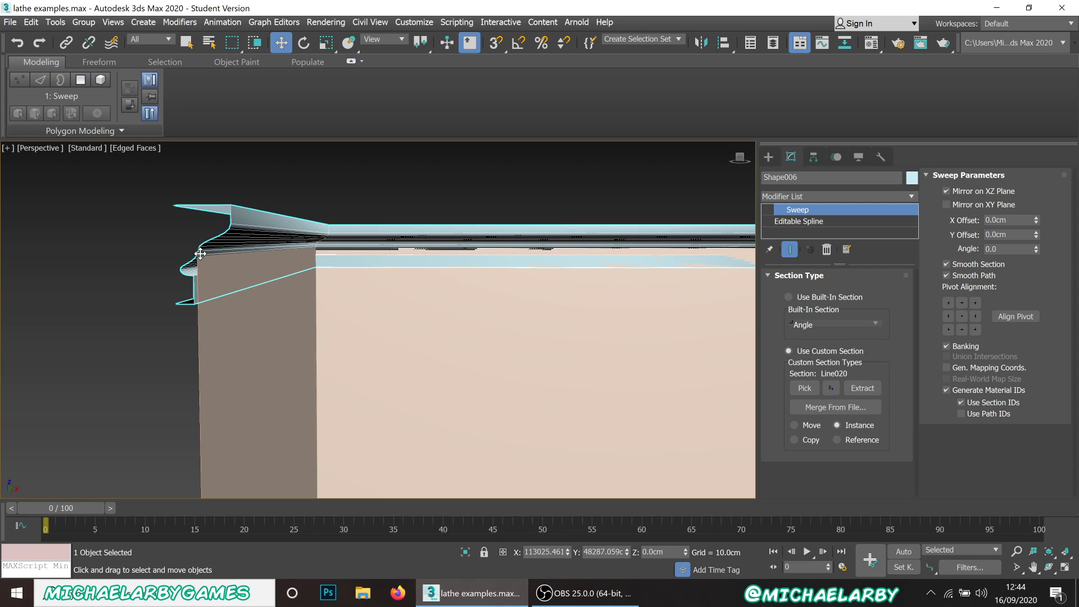
mouse_move(209, 204)
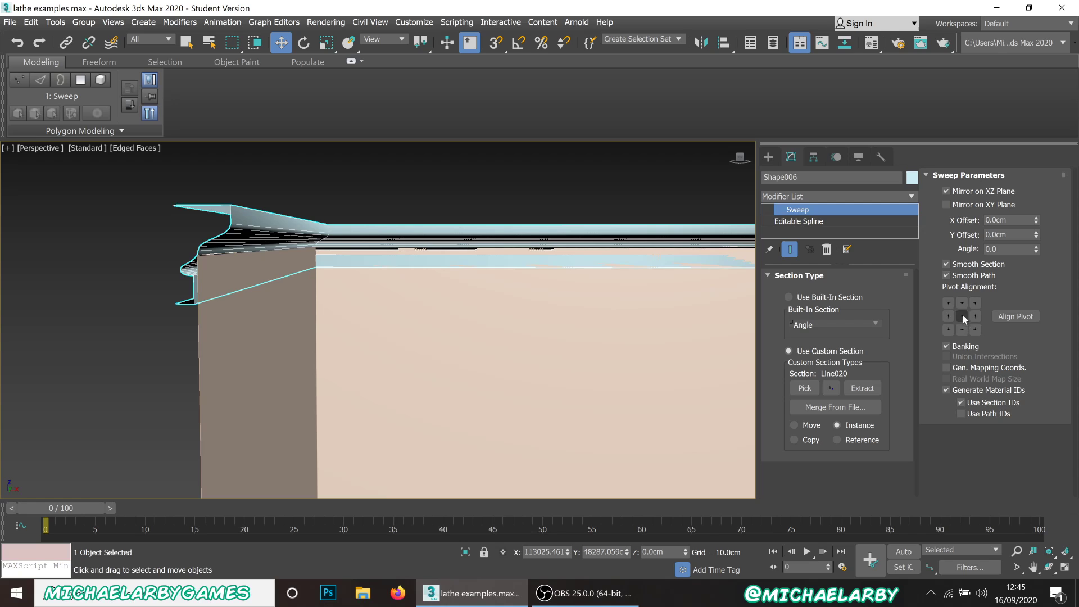
click(949, 316)
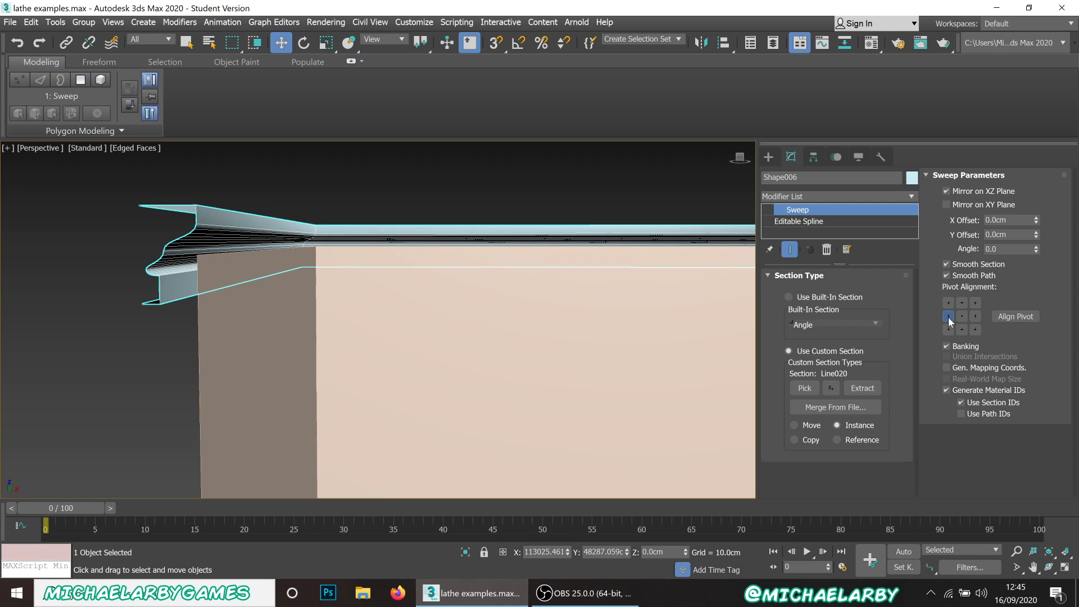
click(961, 303)
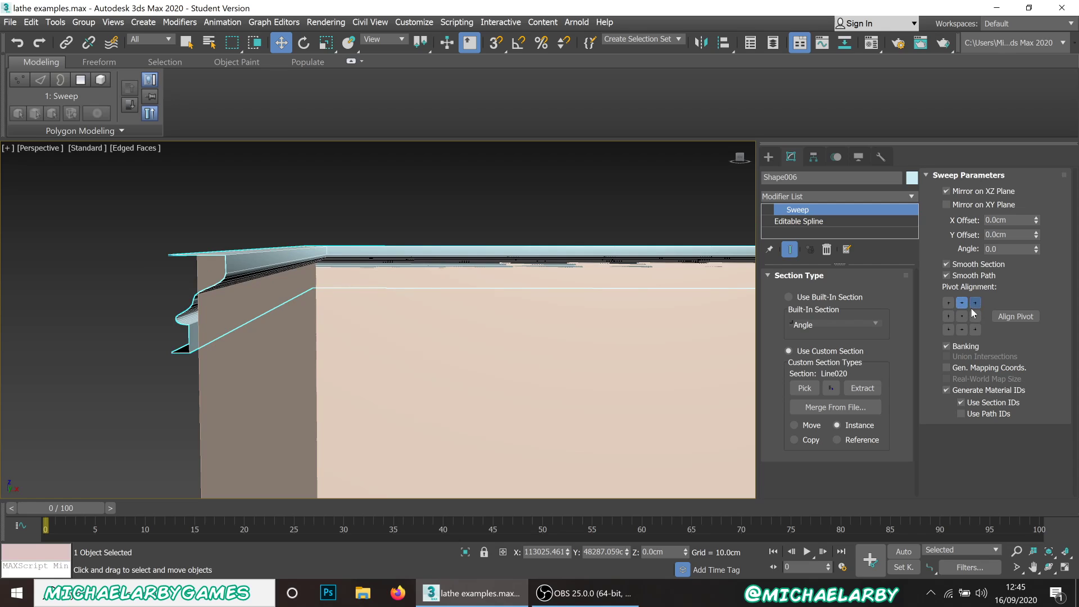
click(976, 303)
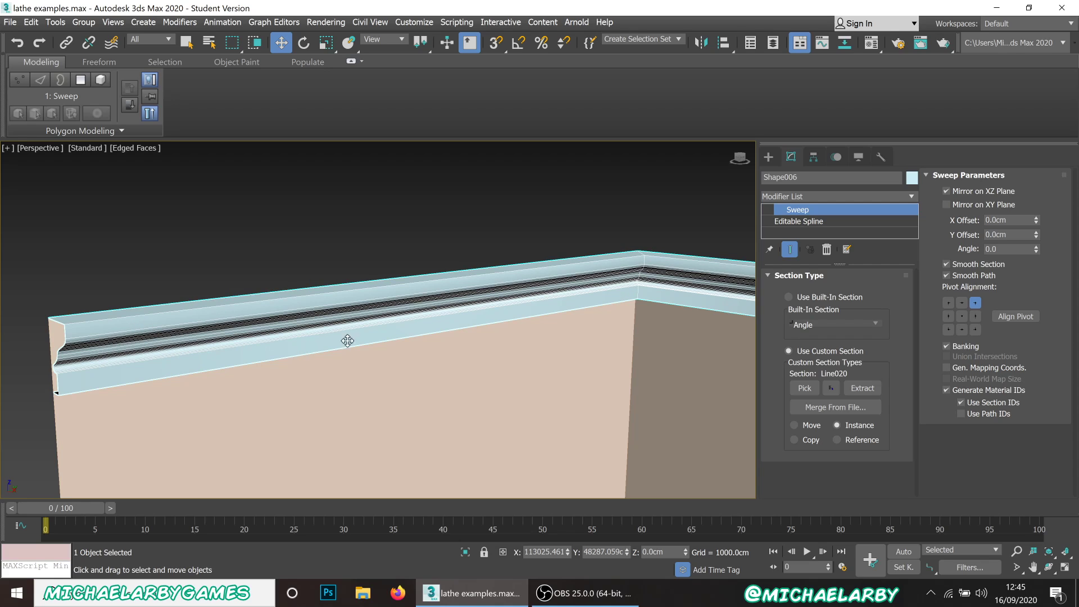
mouse_move(628, 281)
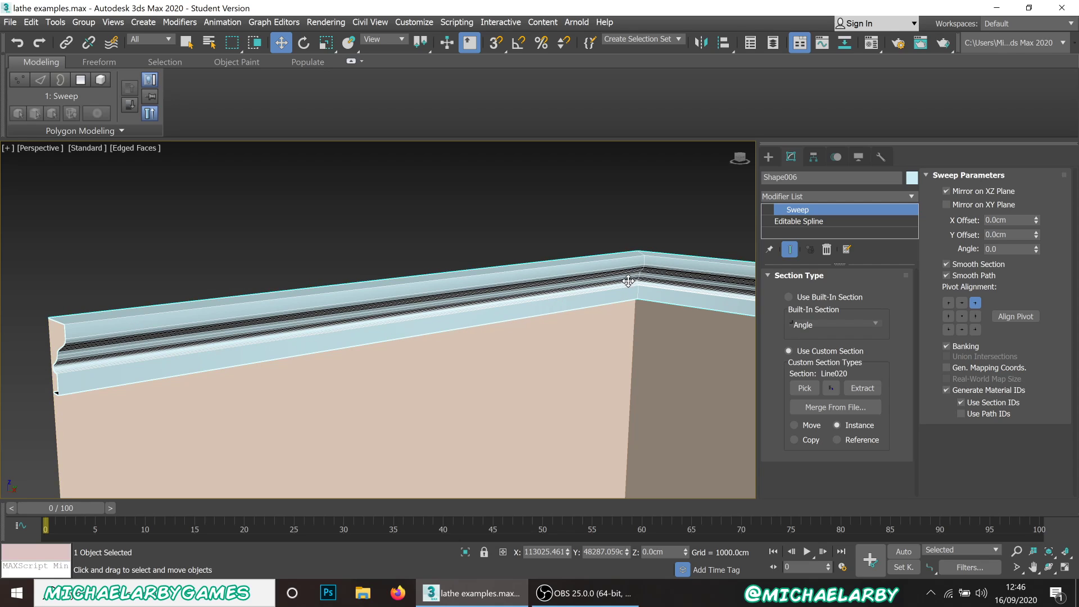
mouse_move(635, 274)
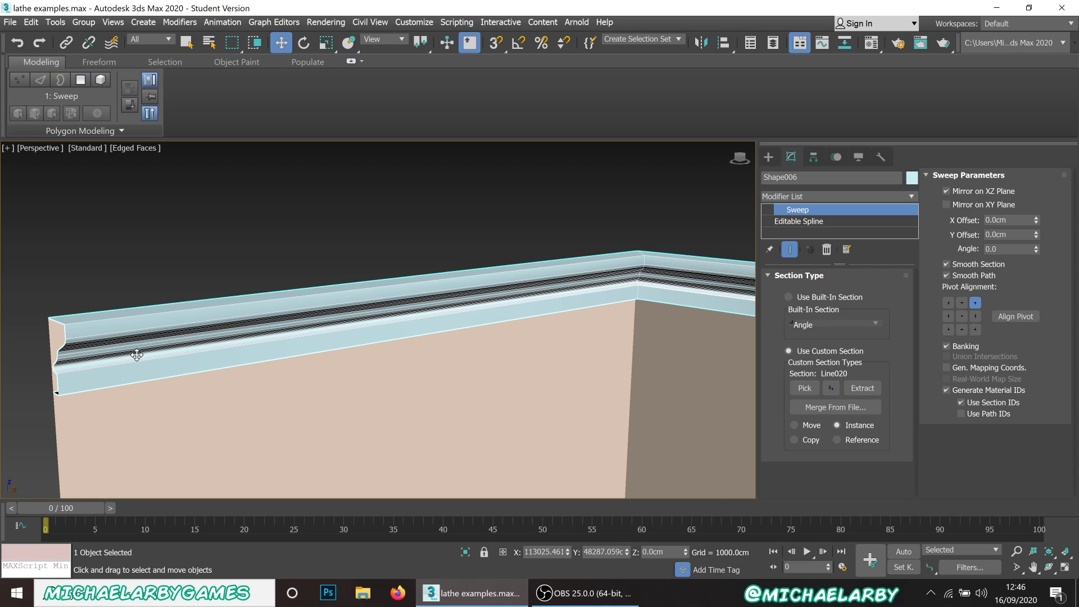
mouse_move(429, 315)
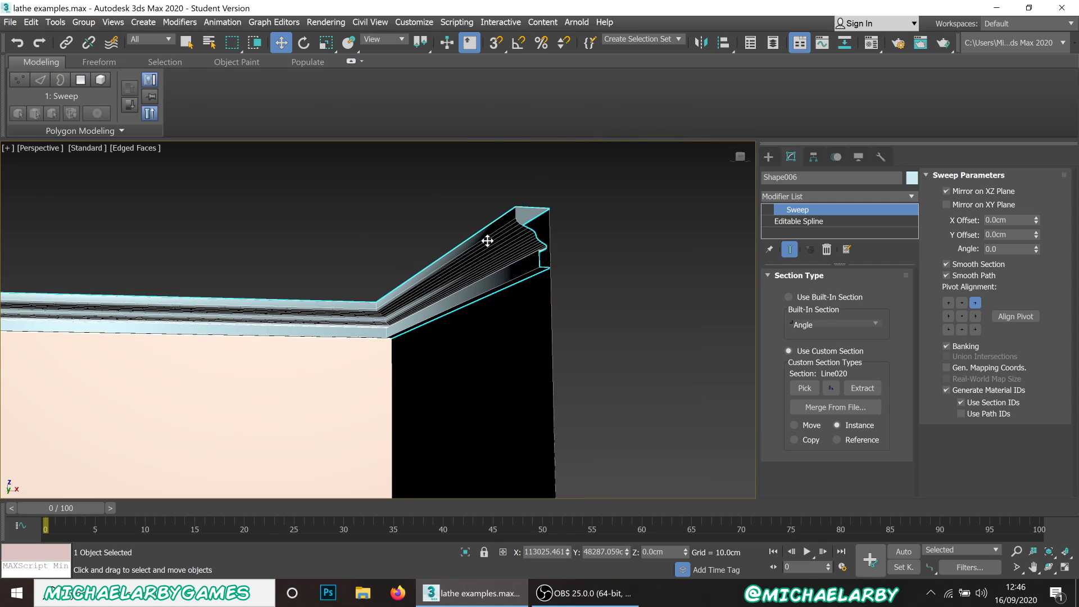
mouse_move(458, 292)
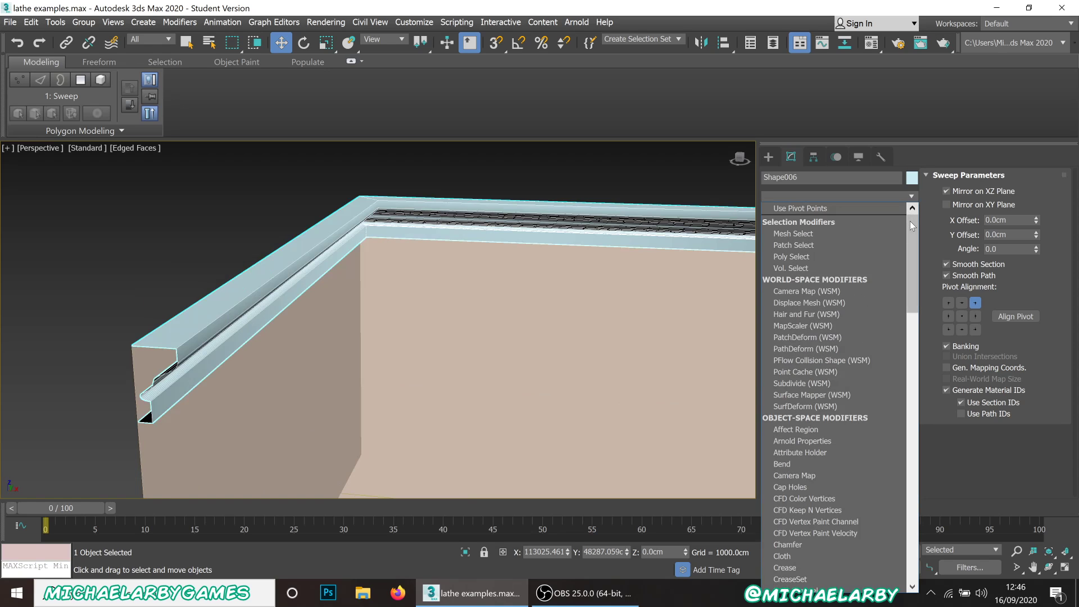
scroll(down, 3)
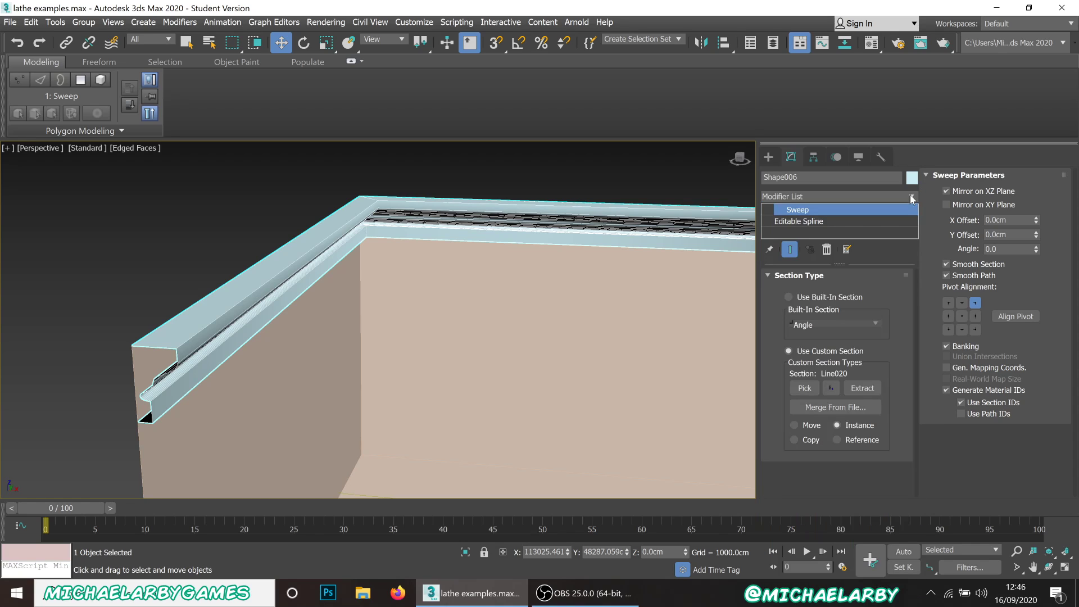
click(911, 195)
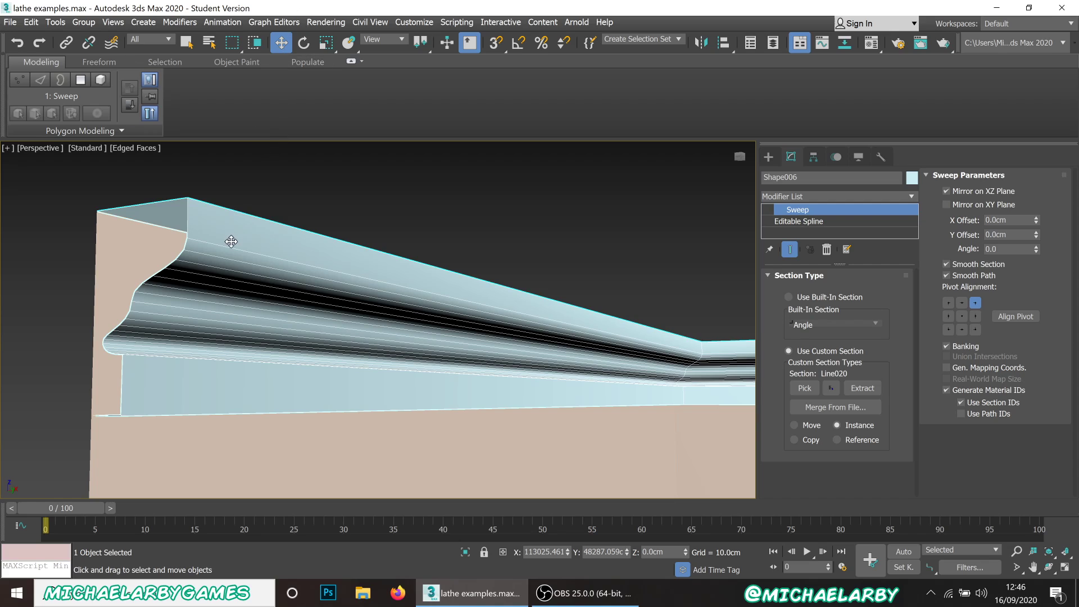
mouse_move(236, 263)
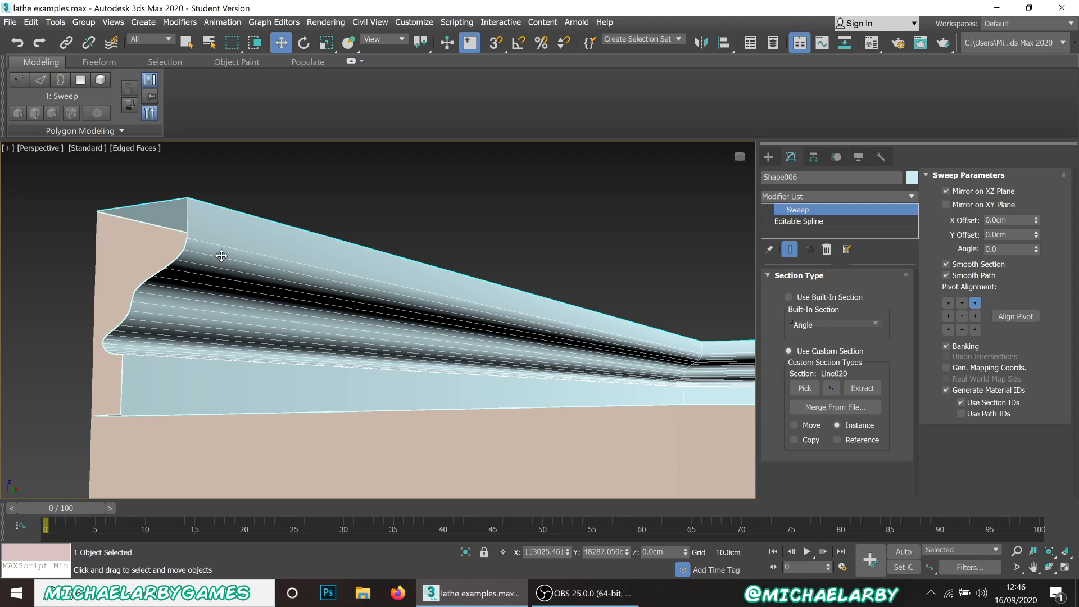
mouse_move(229, 256)
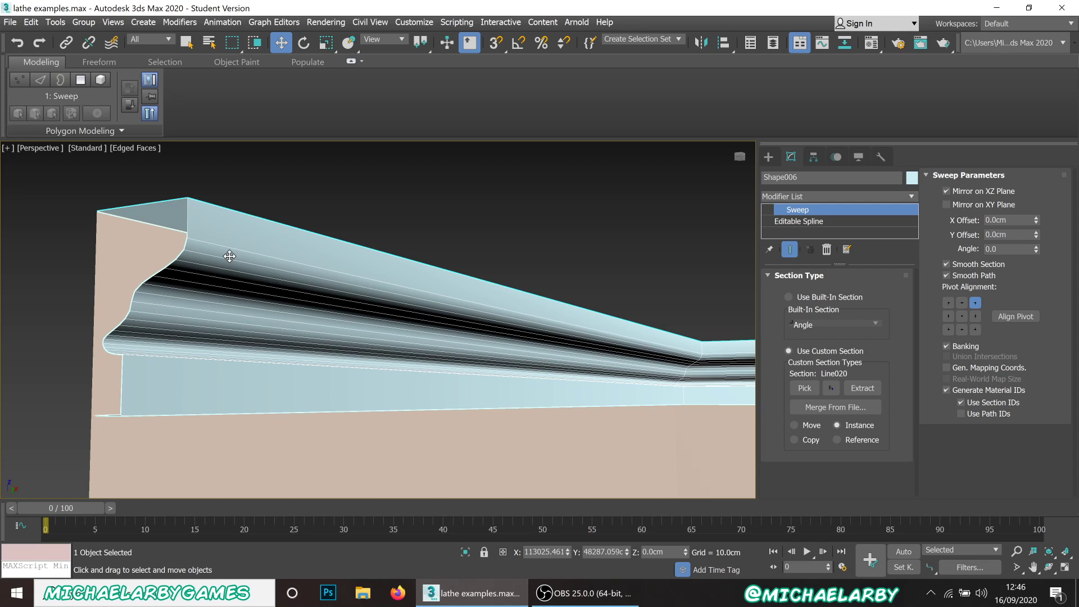
mouse_move(241, 260)
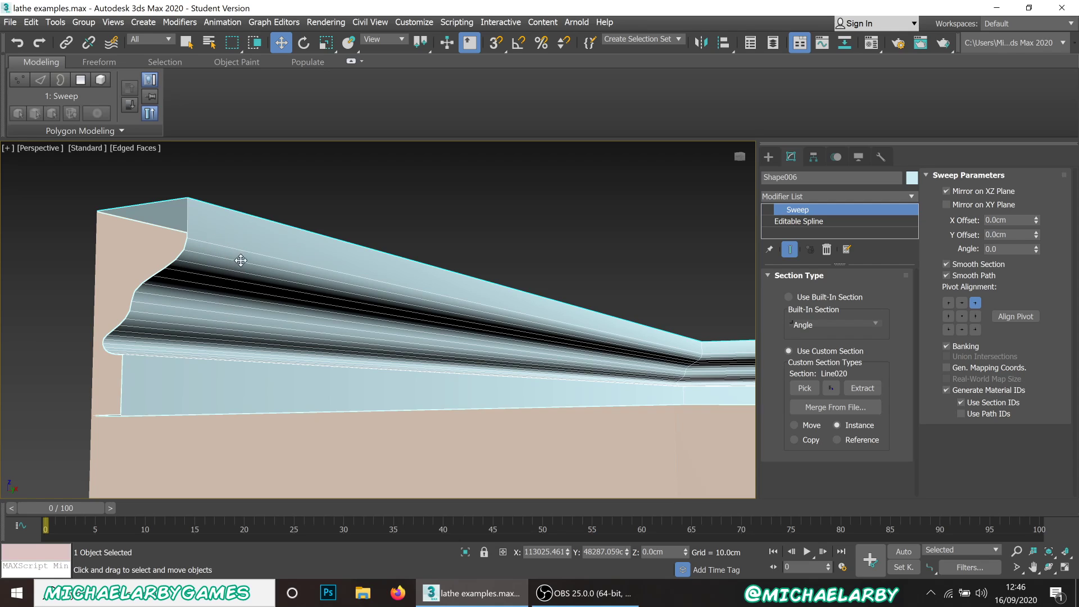
mouse_move(216, 253)
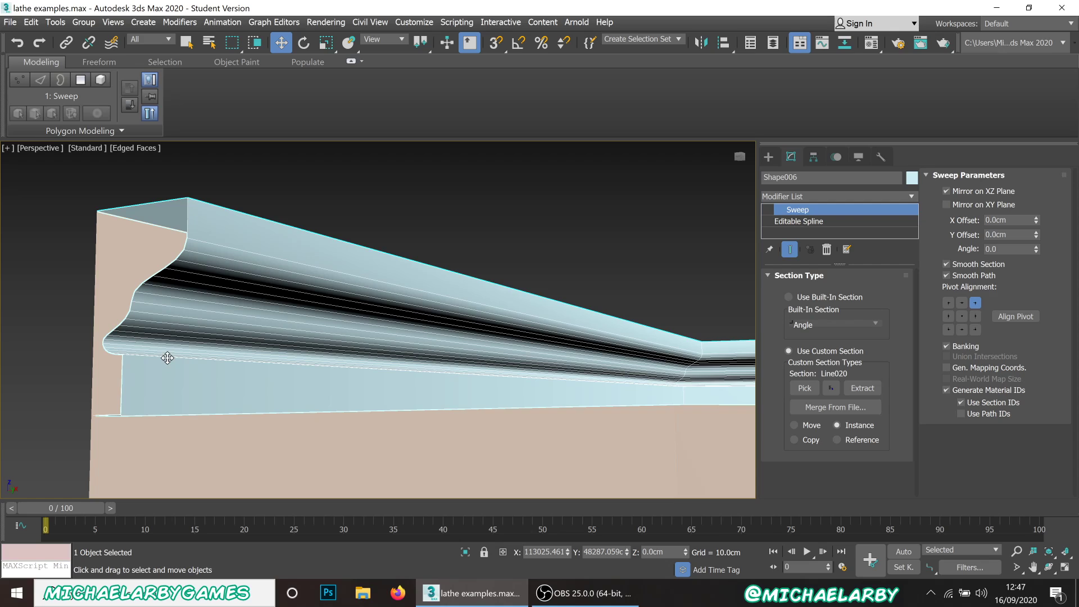
mouse_move(239, 283)
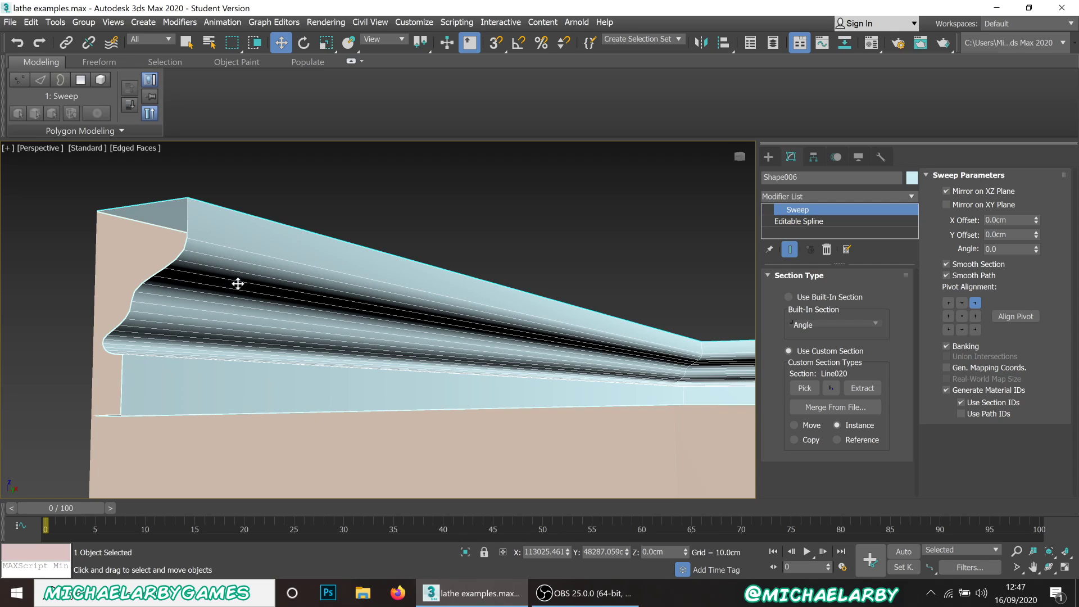
mouse_move(336, 292)
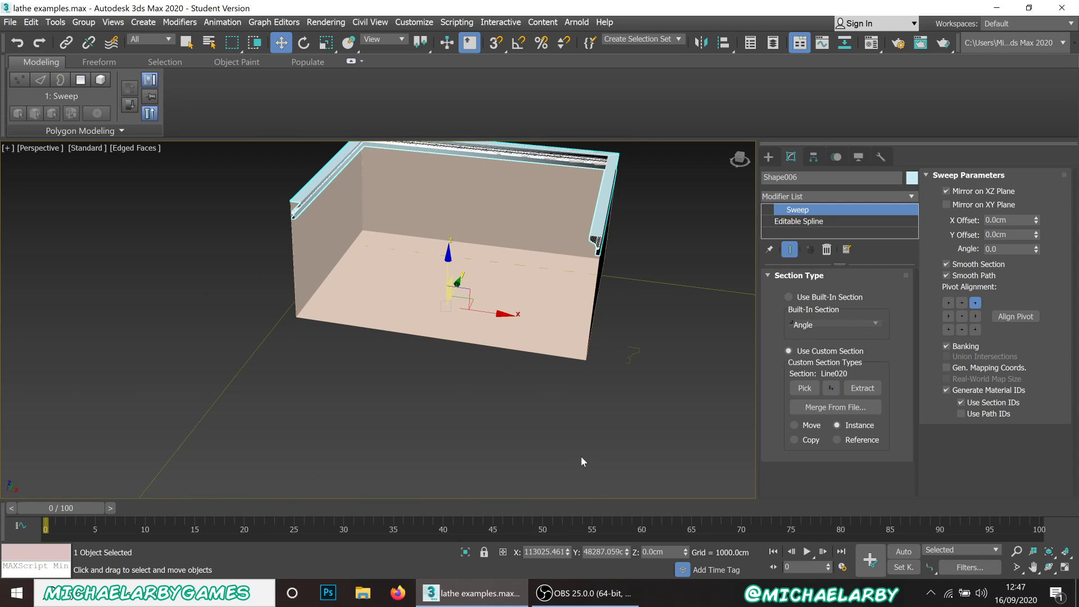
mouse_move(576, 460)
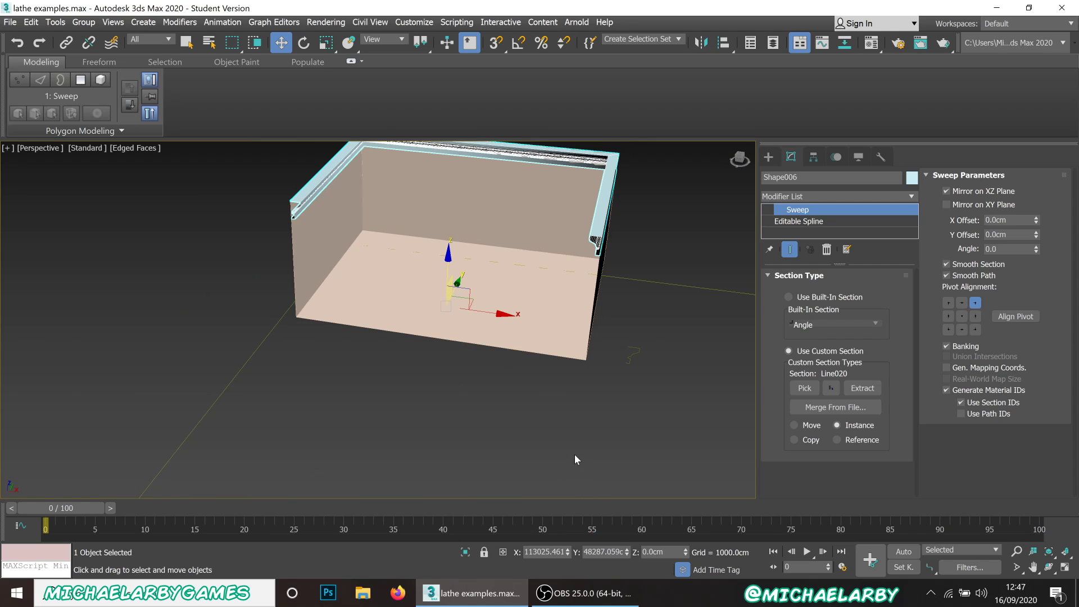